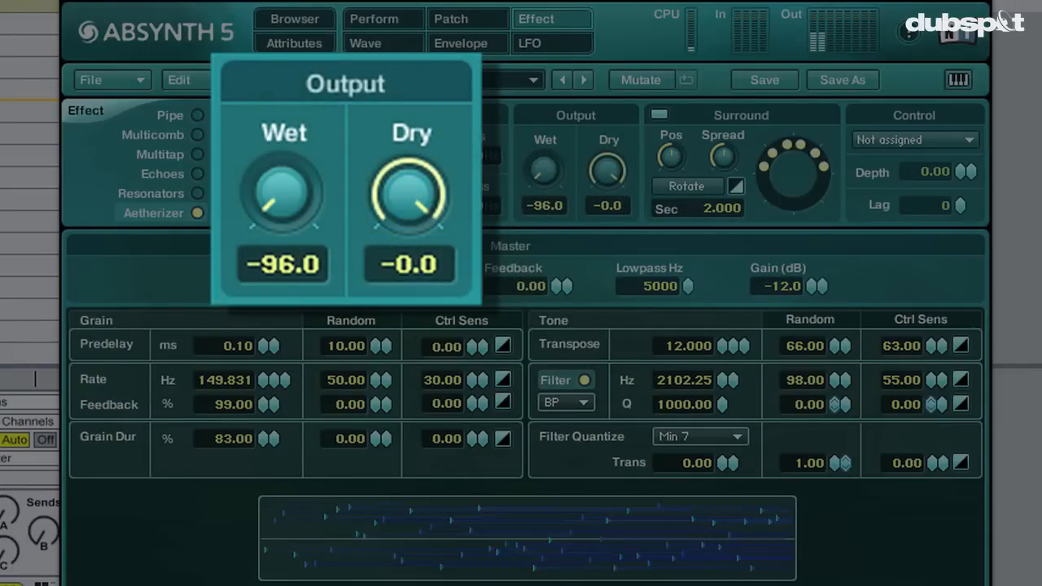
{"action": "mouse_move", "coordinate": [425, 192]}
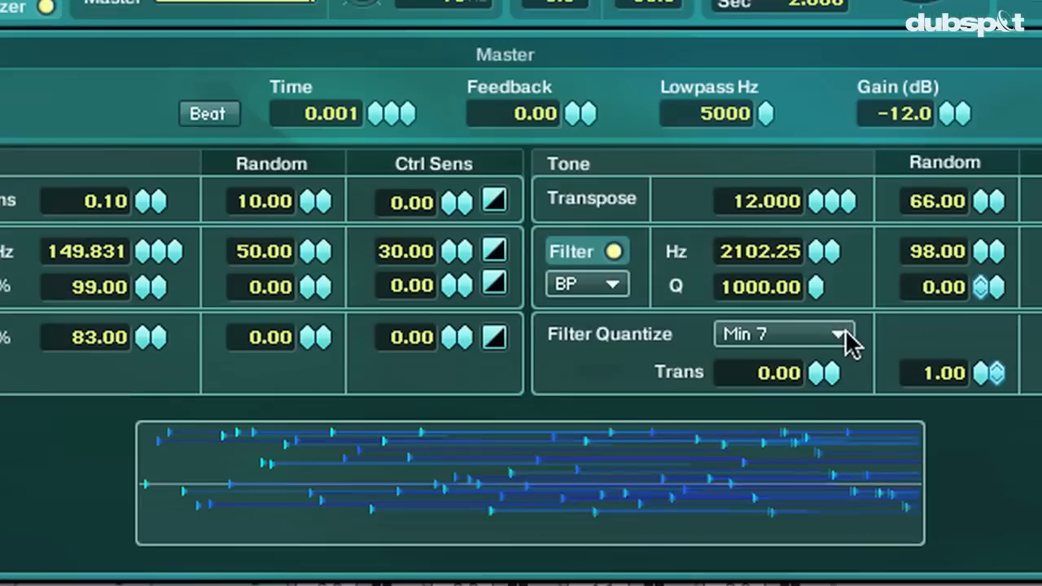
Switch the grain pitch quantize scale from Min 7 to Maj 7
{"action": "left_click", "coordinate": [785, 333]}
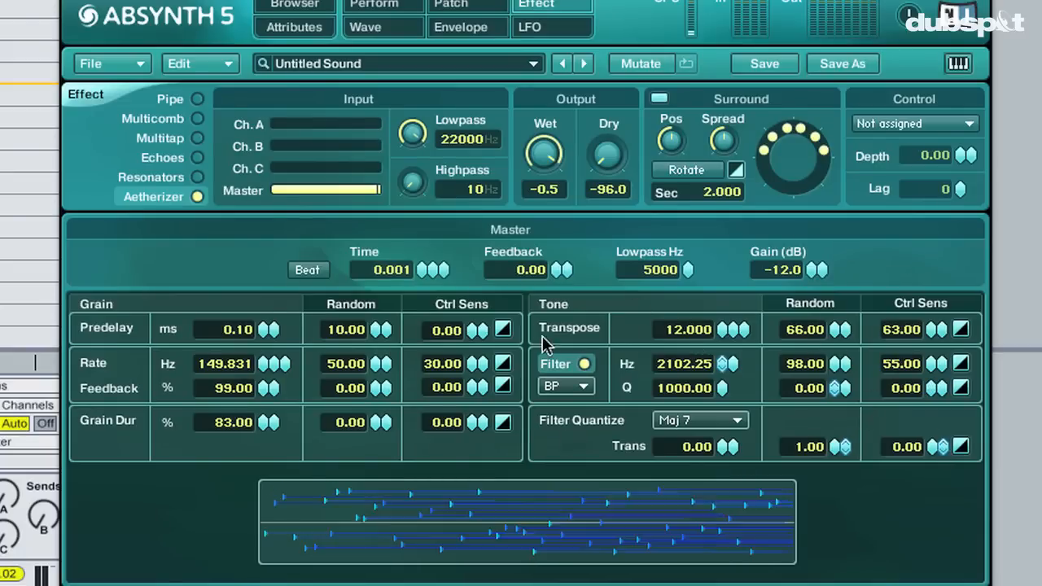
{"action": "mouse_move", "coordinate": [684, 368]}
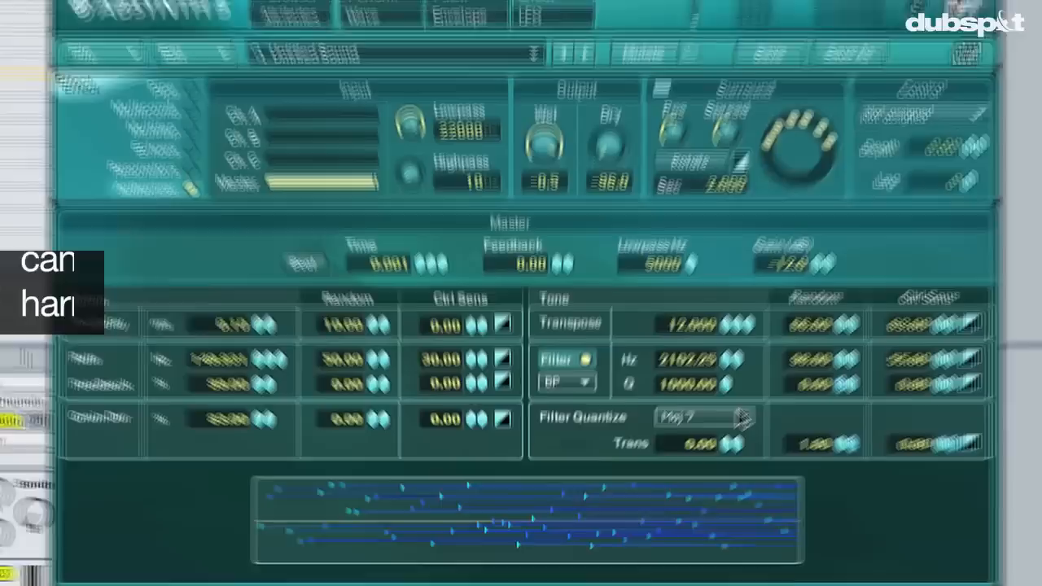
Set the Filter Quantize harmonic scale back to Min 7
{"action": "left_click", "coordinate": [697, 415]}
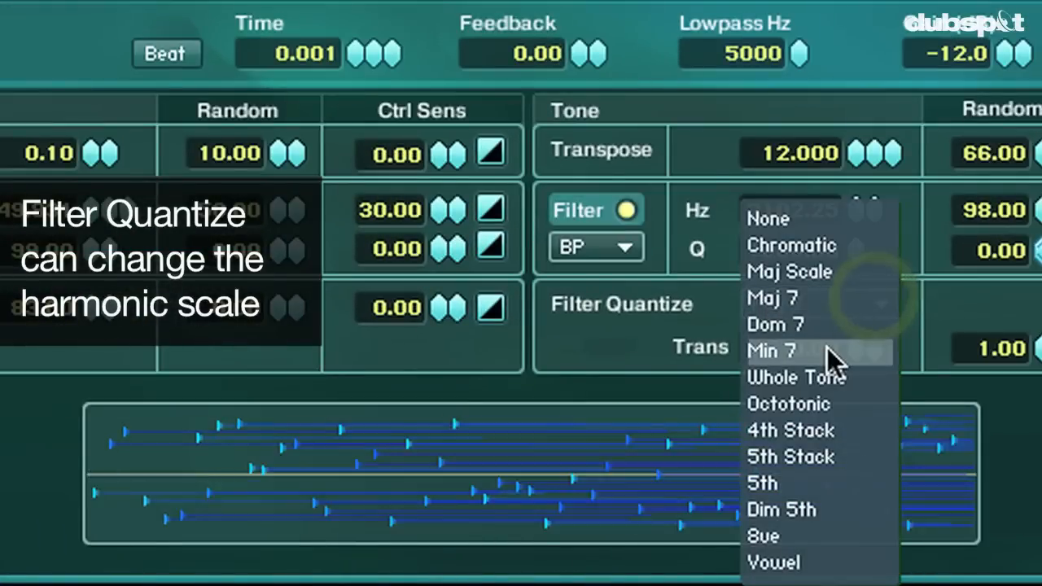
{"action": "left_click", "coordinate": [772, 350]}
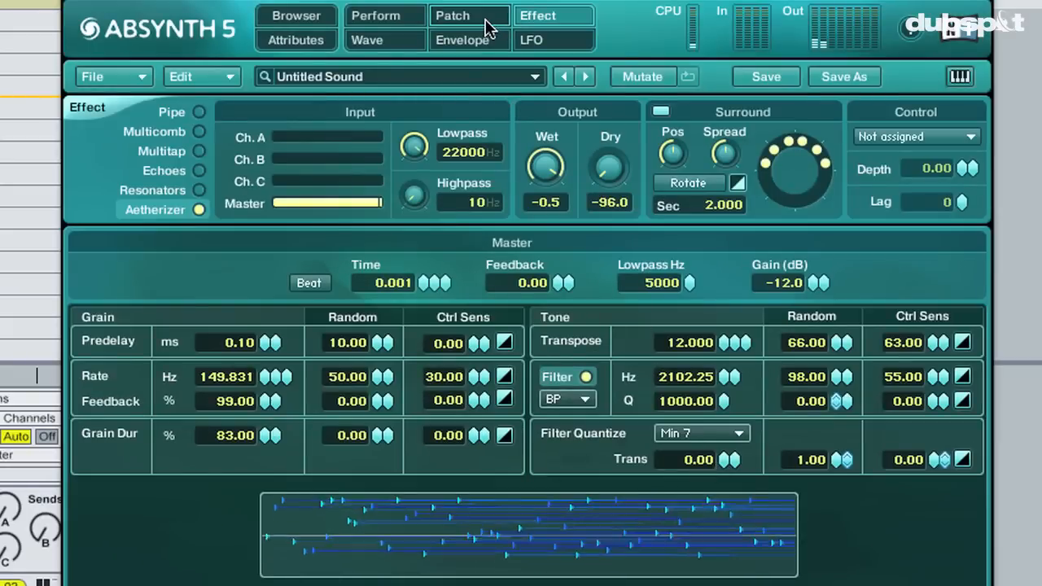
Start a new blank sound and give Osc A the Saw_real waveform
{"action": "left_click", "coordinate": [465, 16]}
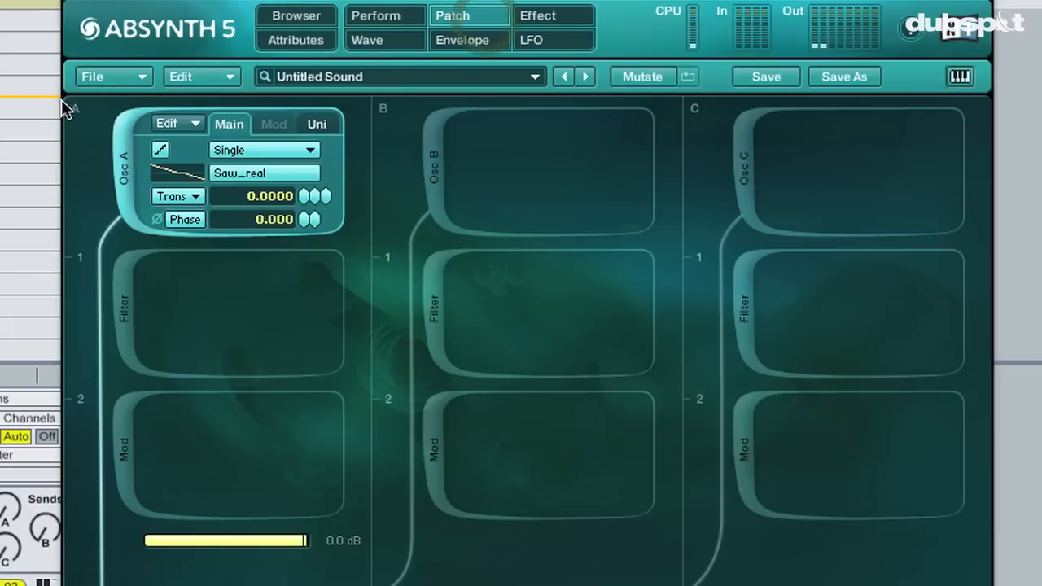
{"action": "left_click", "coordinate": [97, 77]}
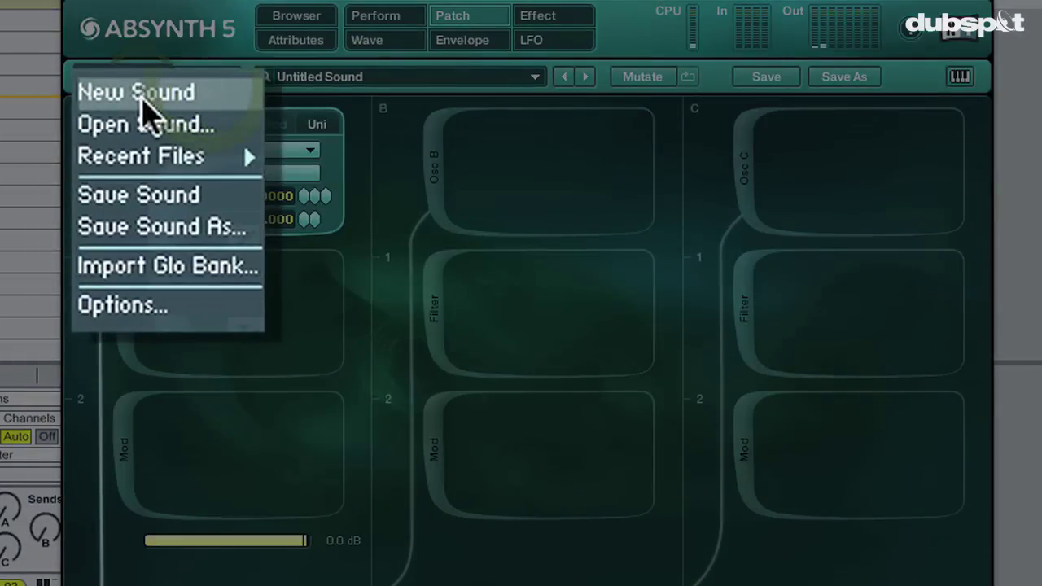
{"action": "left_click", "coordinate": [144, 91]}
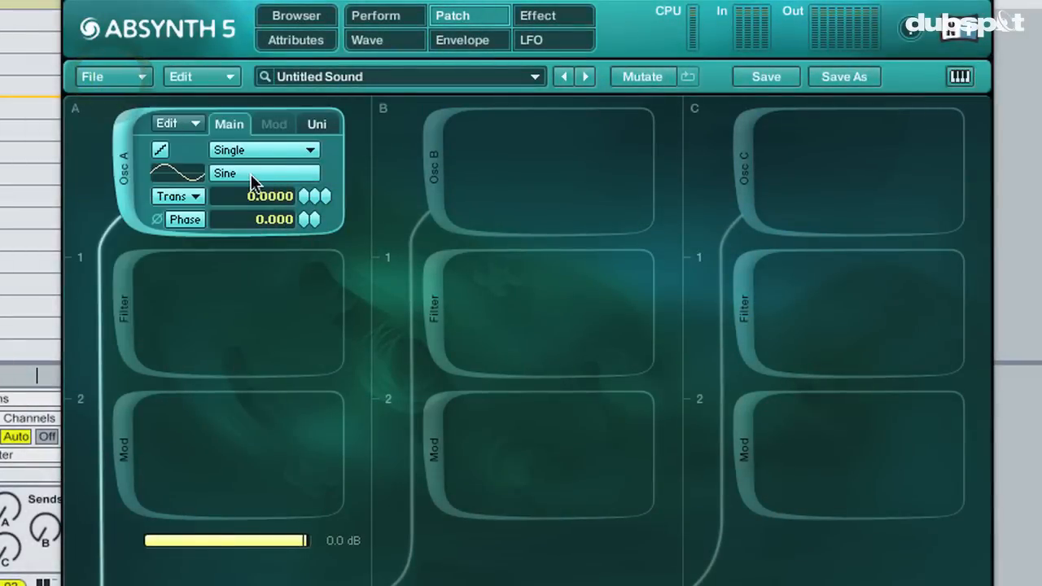
{"action": "left_click", "coordinate": [264, 172]}
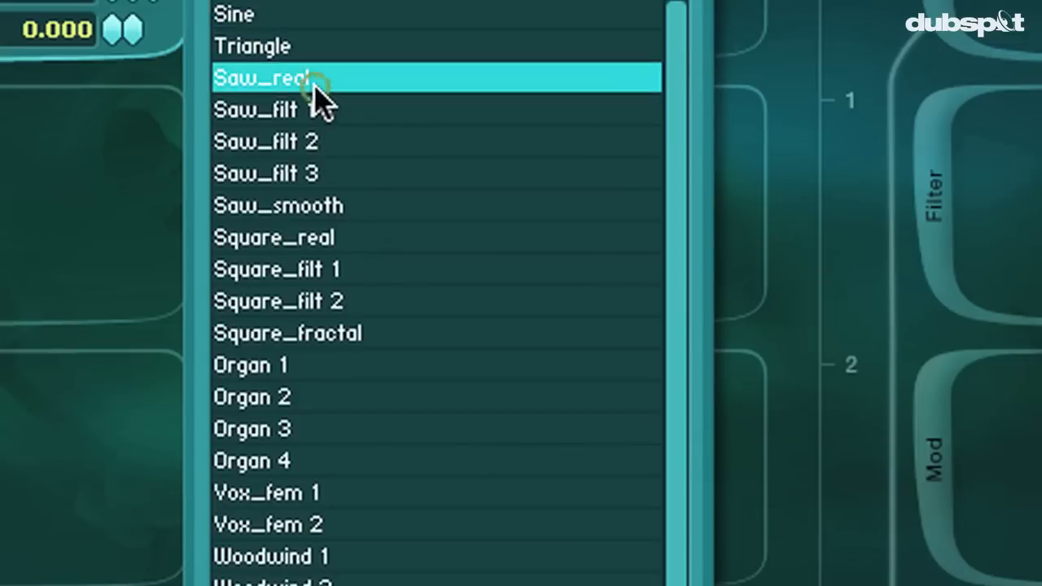
{"action": "left_click", "coordinate": [277, 79]}
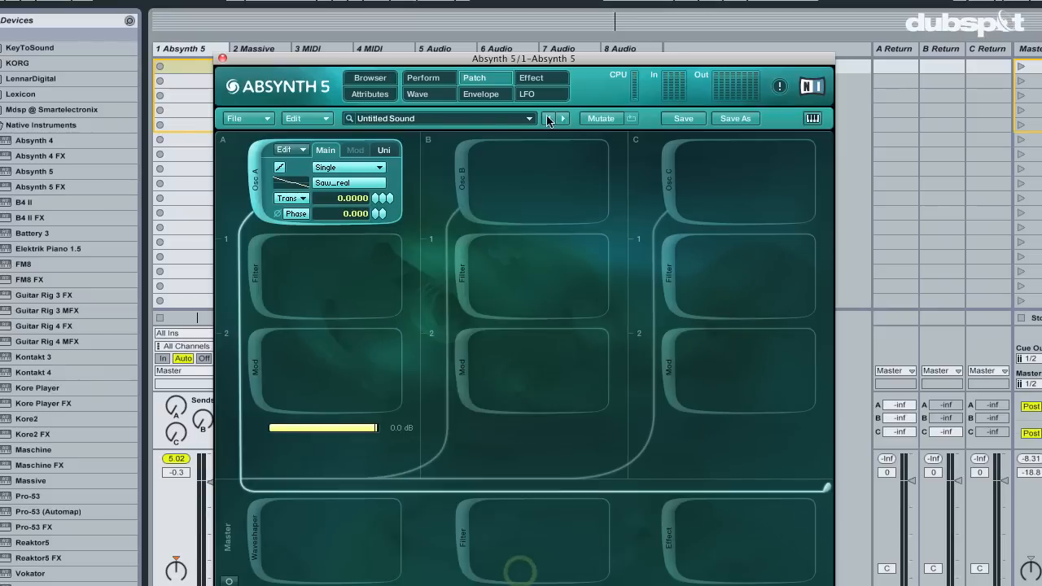
Enable the Aetherizer effect at its default settings
{"action": "left_click", "coordinate": [550, 78]}
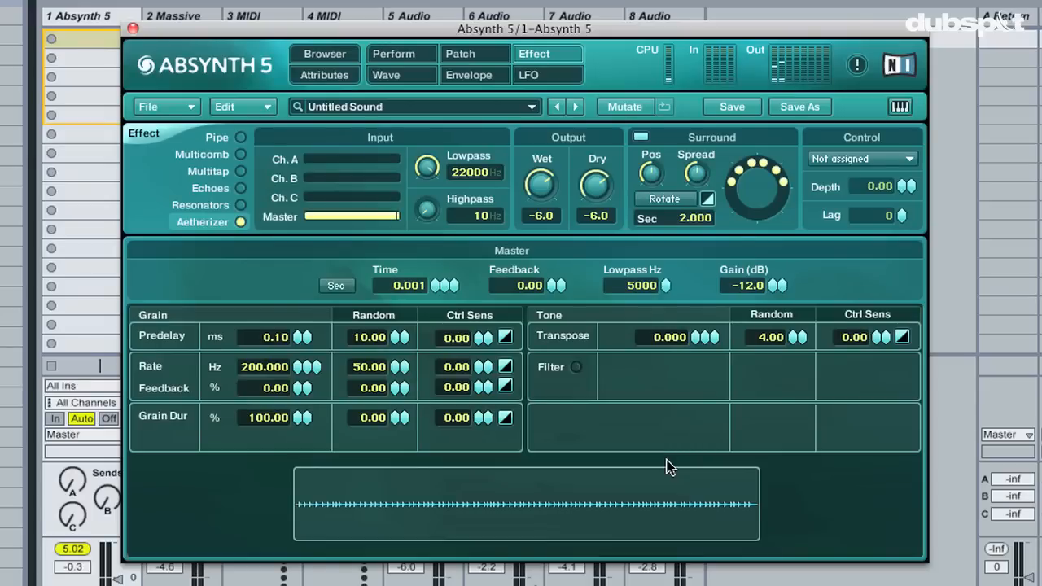
{"action": "mouse_move", "coordinate": [414, 329]}
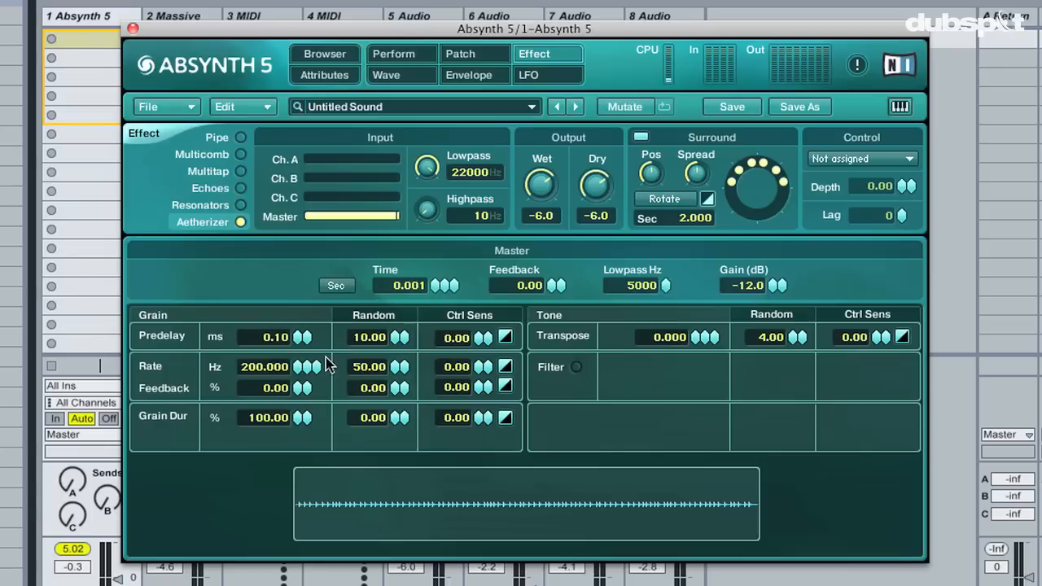
{"action": "mouse_move", "coordinate": [202, 370]}
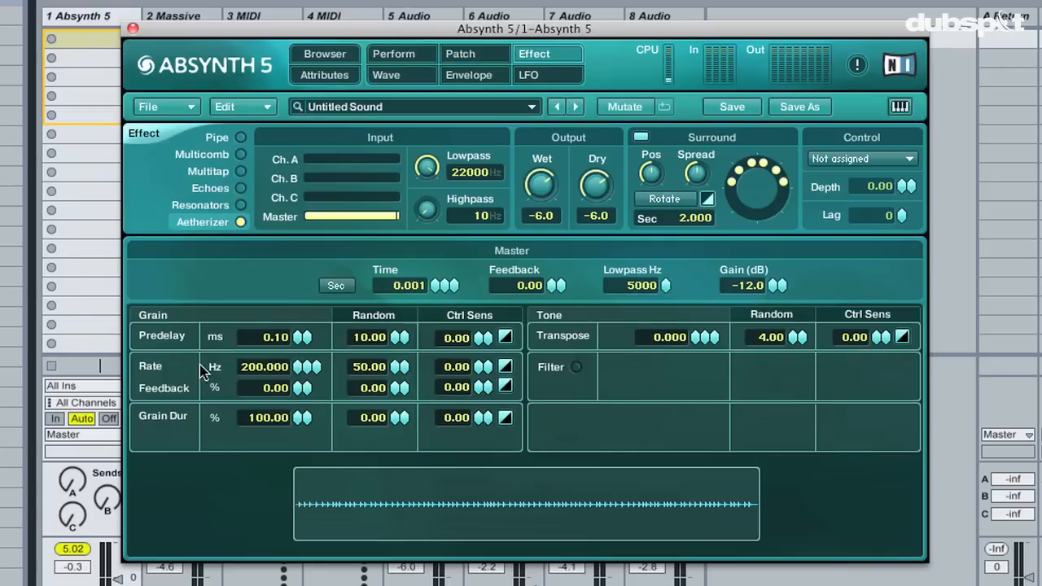
{"action": "mouse_move", "coordinate": [295, 378]}
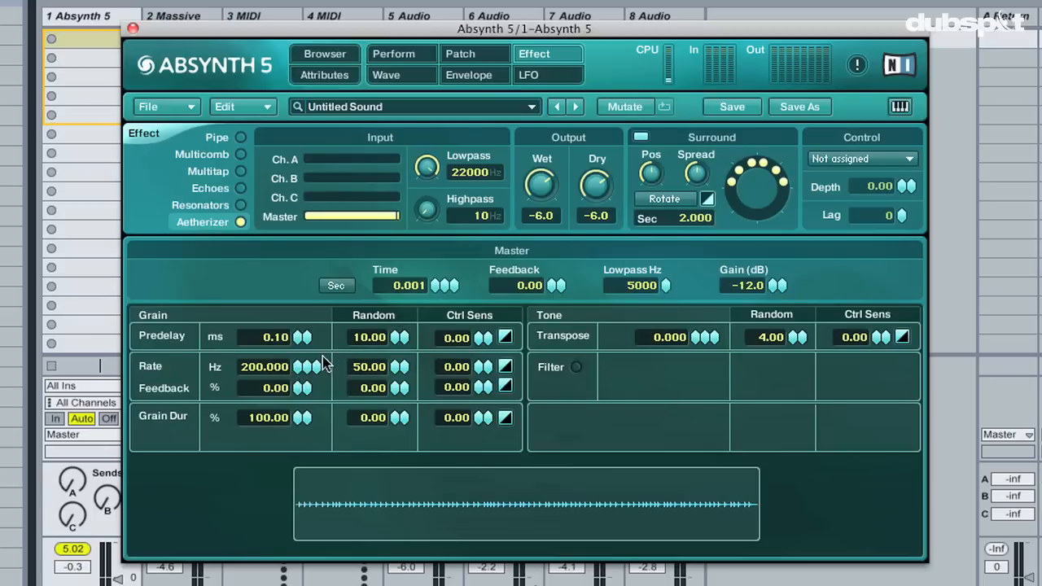
Pull the Dry level down to -96 dB and keep grain rate at 200 Hz
{"action": "left_click_drag", "start_coordinate": [264, 367], "coordinate": [264, 387]}
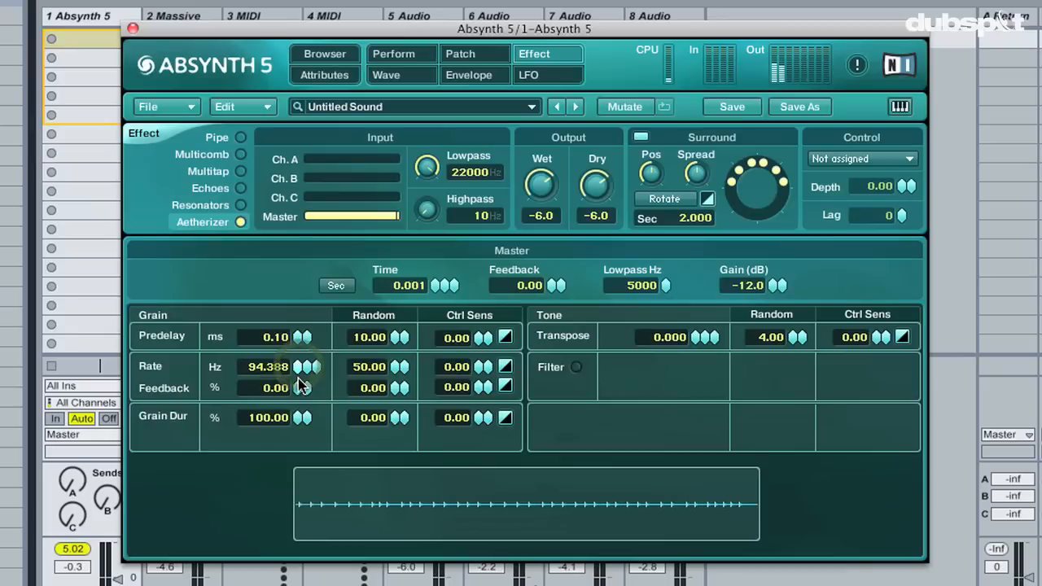
{"action": "left_click_drag", "start_coordinate": [267, 366], "coordinate": [267, 342]}
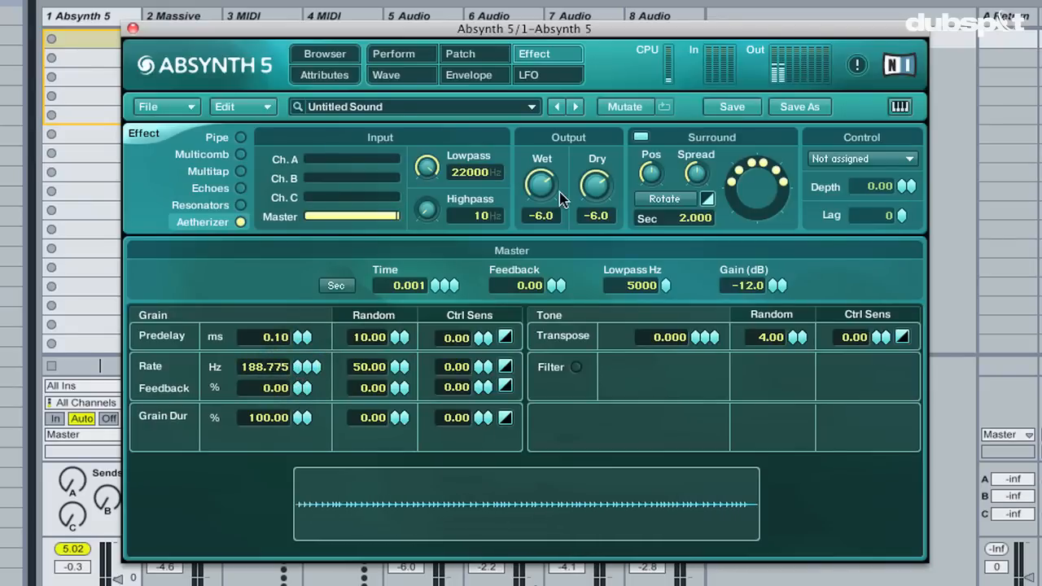
{"action": "left_click_drag", "start_coordinate": [596, 173], "coordinate": [596, 204]}
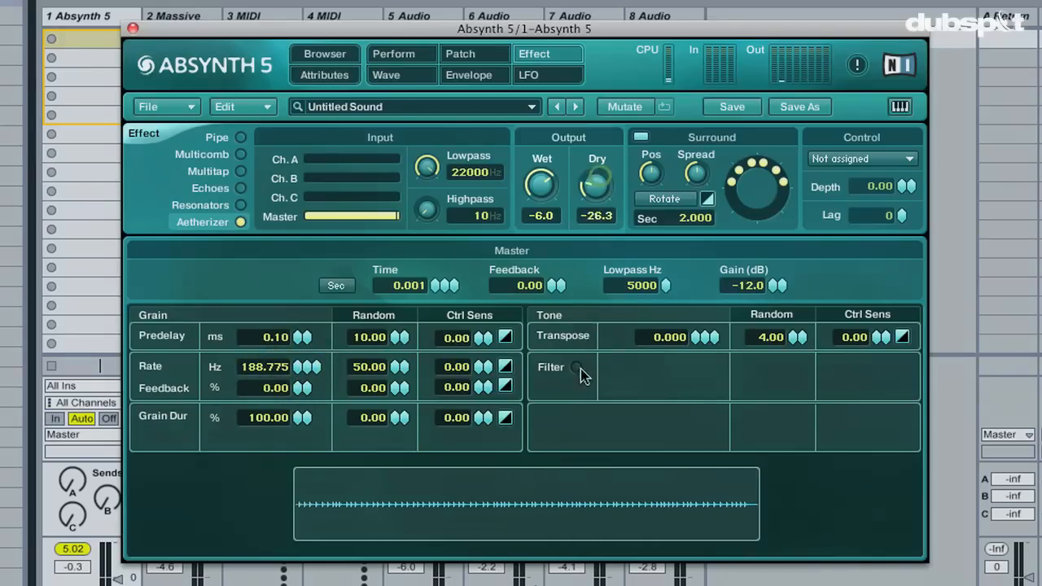
{"action": "left_click_drag", "start_coordinate": [596, 178], "coordinate": [596, 212]}
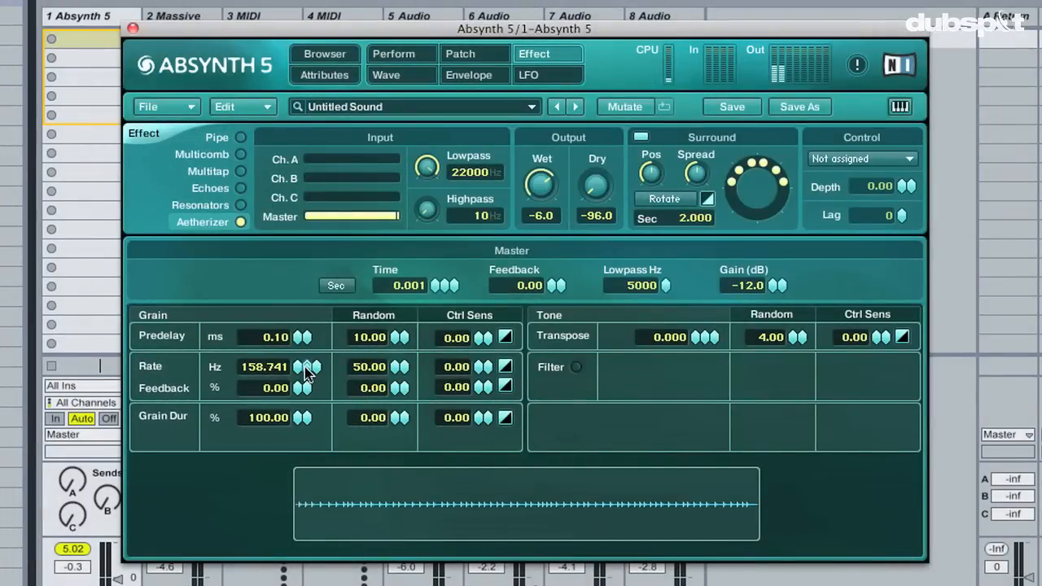
{"action": "left_click_drag", "start_coordinate": [301, 367], "coordinate": [301, 355]}
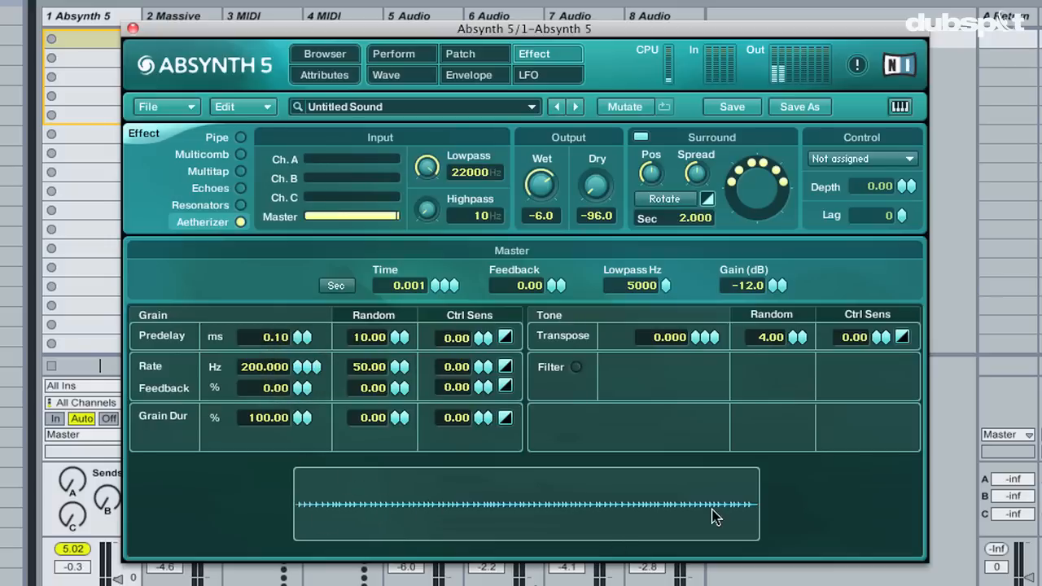
{"action": "mouse_move", "coordinate": [794, 329]}
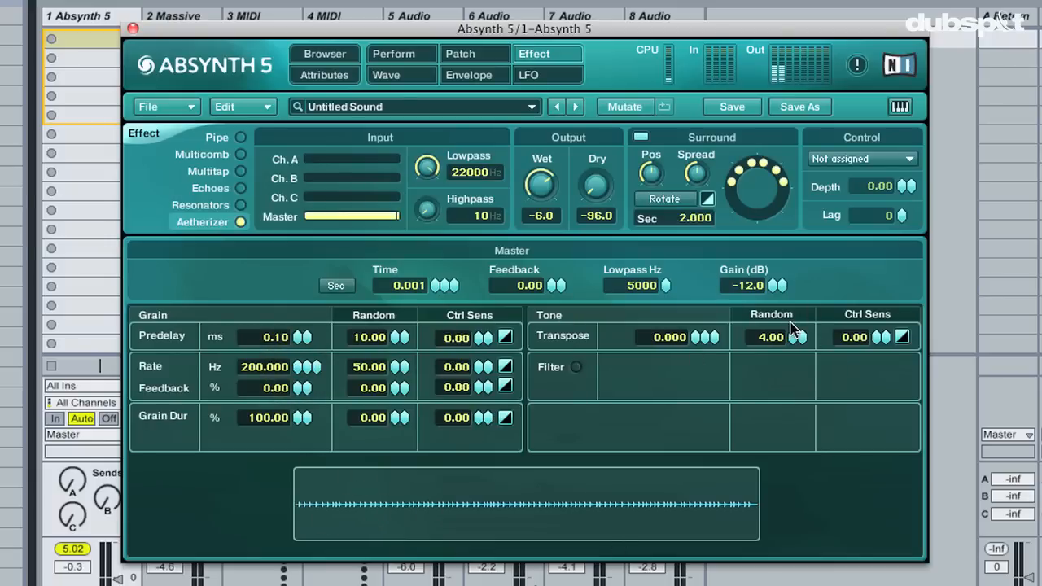
{"action": "mouse_move", "coordinate": [834, 350]}
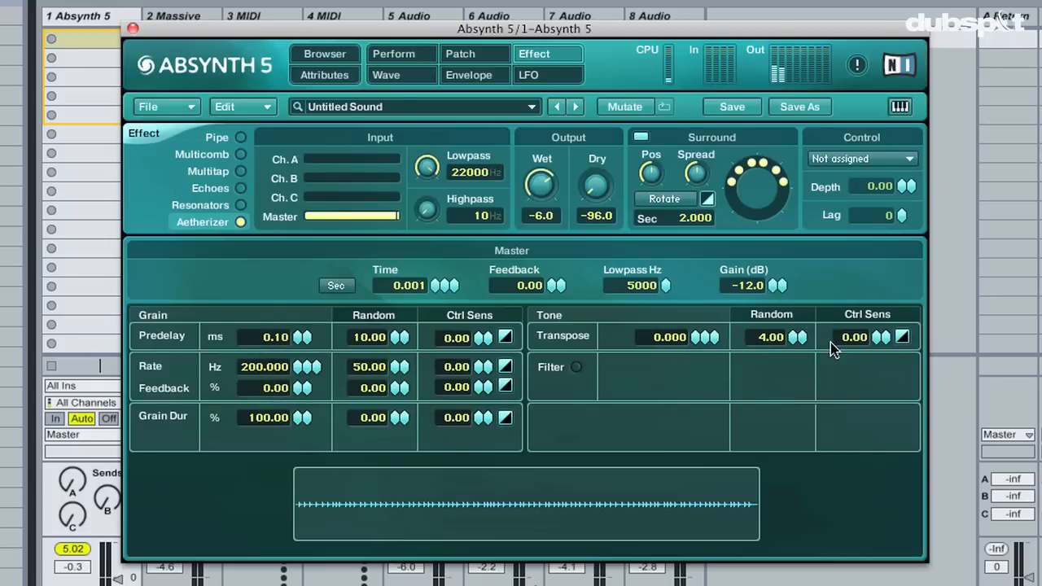
{"action": "mouse_move", "coordinate": [806, 362]}
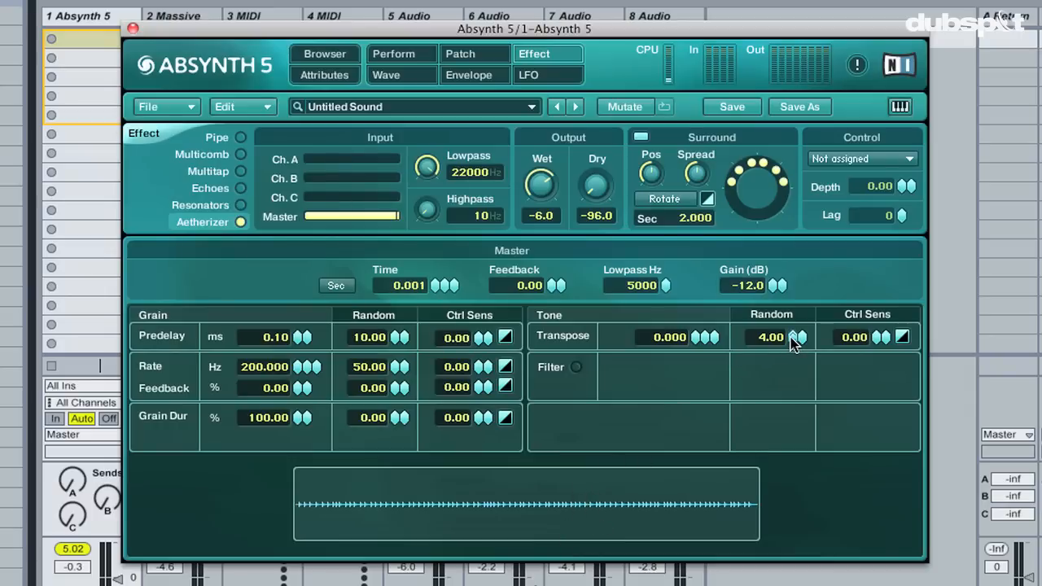
Raise grain transpose to 9 and transpose randomness to about 71
{"action": "left_click_drag", "start_coordinate": [769, 336], "coordinate": [768, 319]}
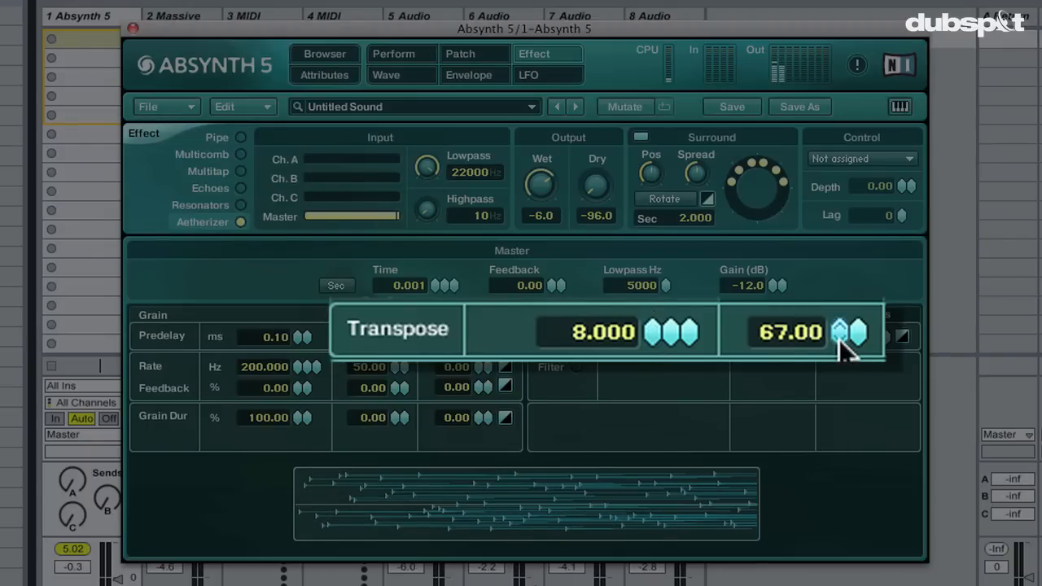
{"action": "left_click_drag", "start_coordinate": [850, 334], "coordinate": [850, 329]}
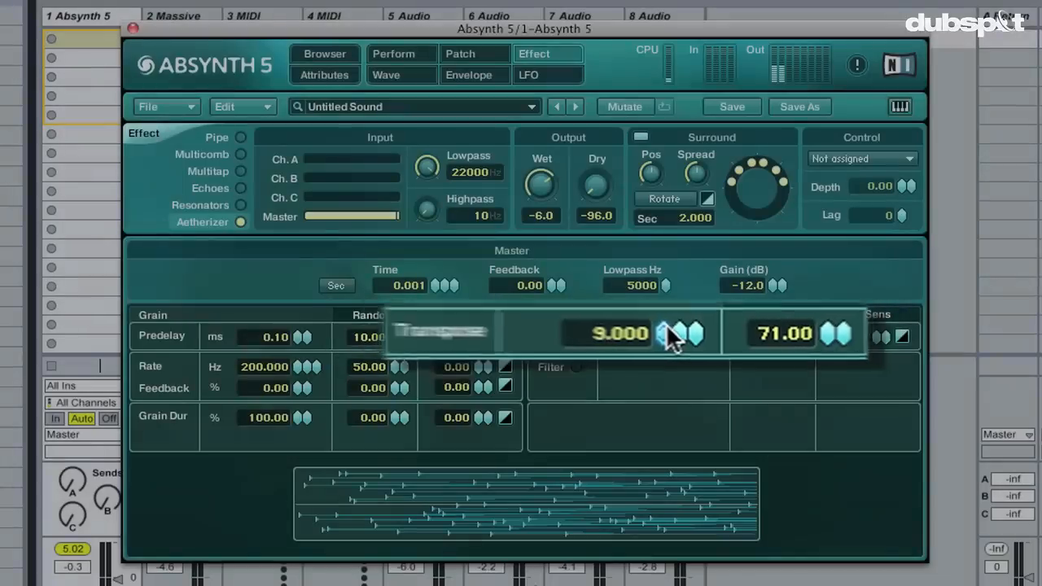
{"action": "mouse_move", "coordinate": [285, 356]}
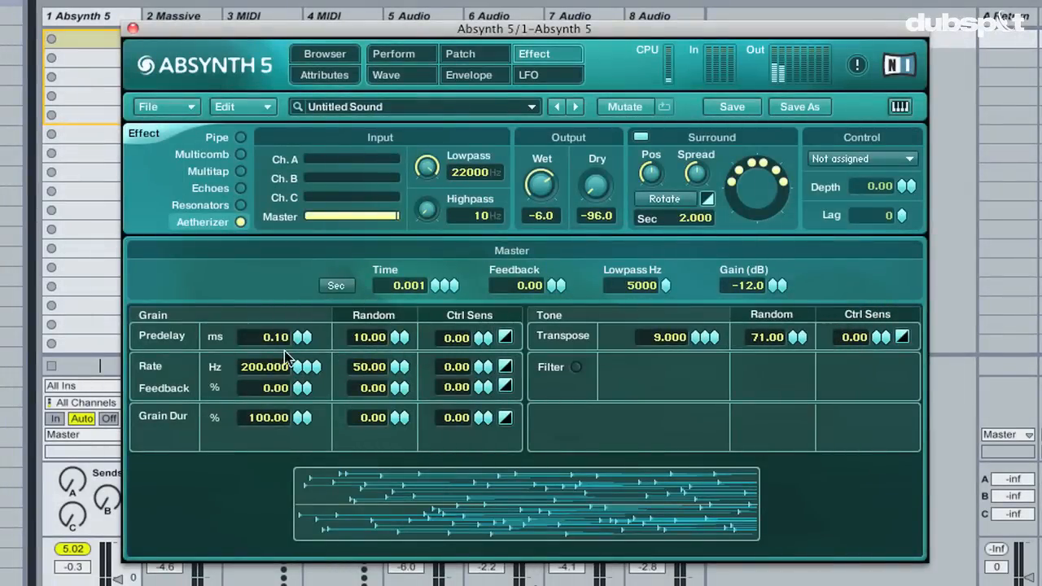
{"action": "mouse_move", "coordinate": [300, 378]}
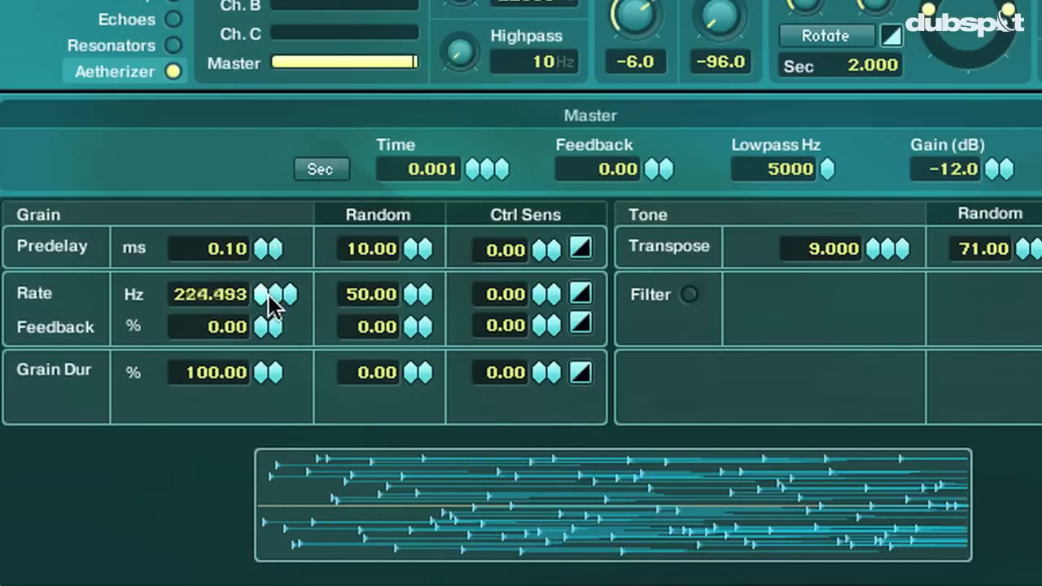
Lower the grain rate toward 45 Hz and lengthen grain duration to 97%
{"action": "left_click_drag", "start_coordinate": [268, 295], "coordinate": [269, 329]}
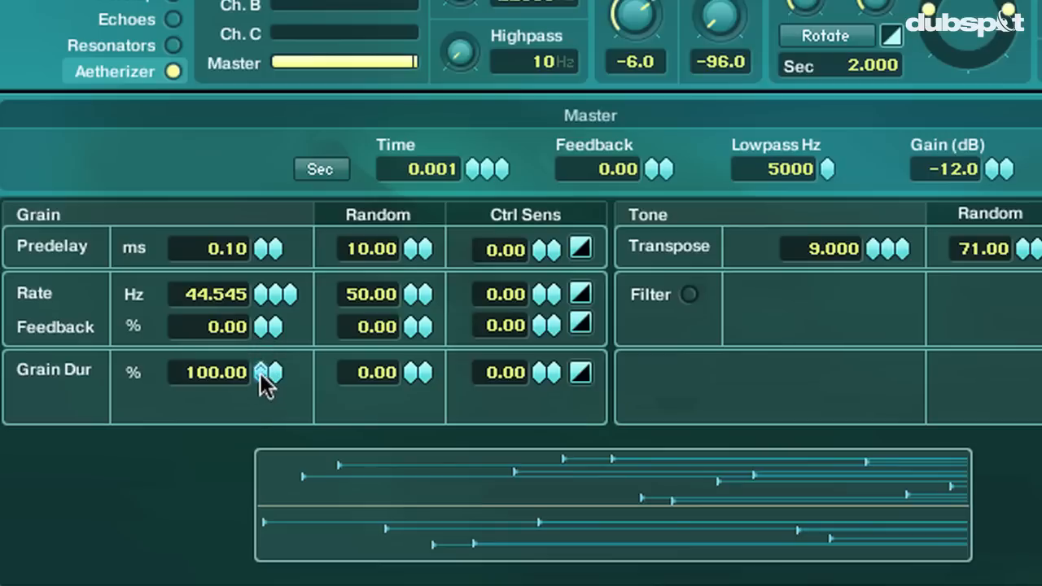
{"action": "mouse_move", "coordinate": [82, 391]}
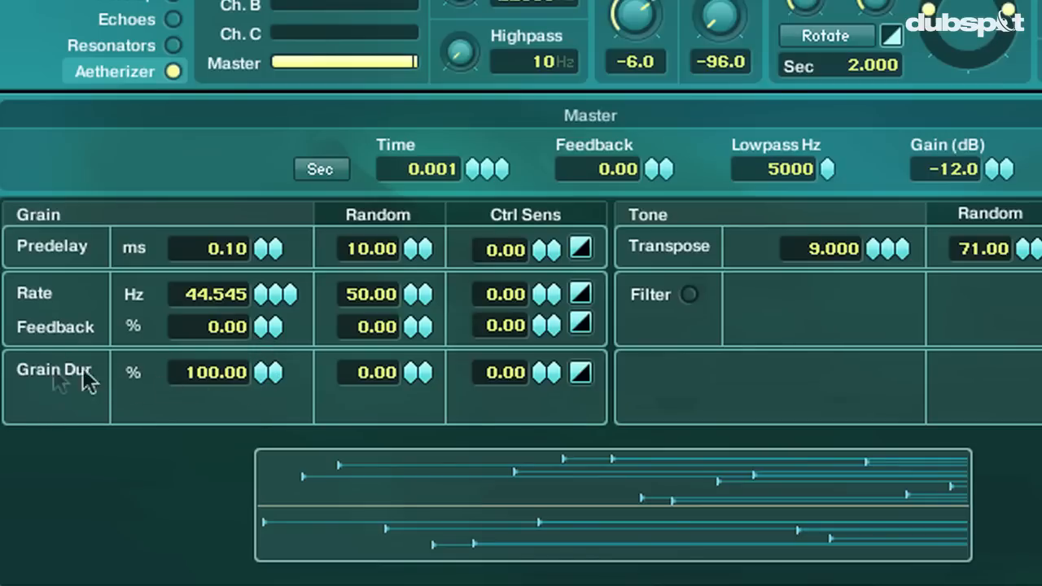
{"action": "mouse_move", "coordinate": [382, 505]}
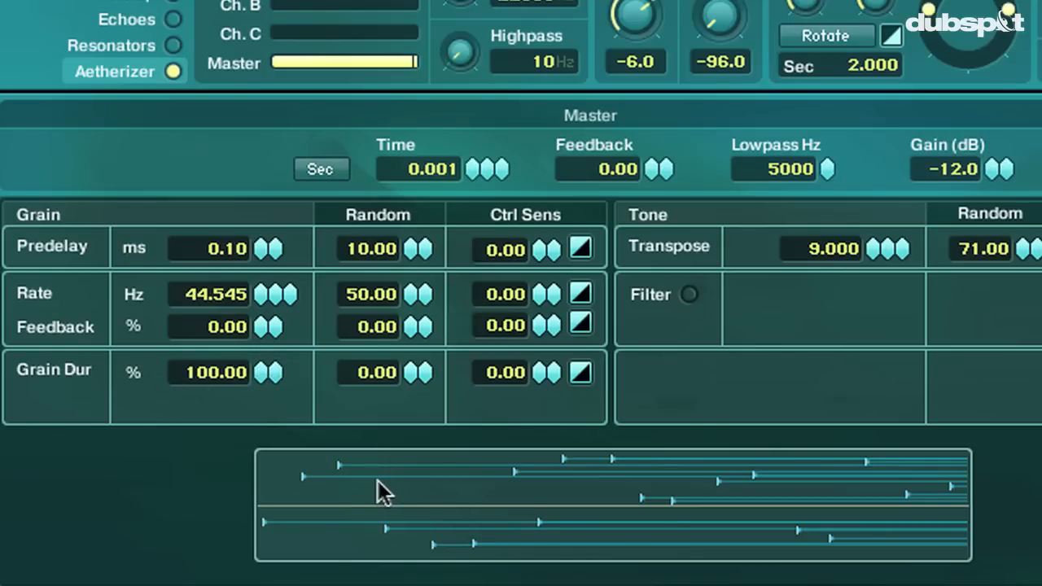
{"action": "mouse_move", "coordinate": [280, 383]}
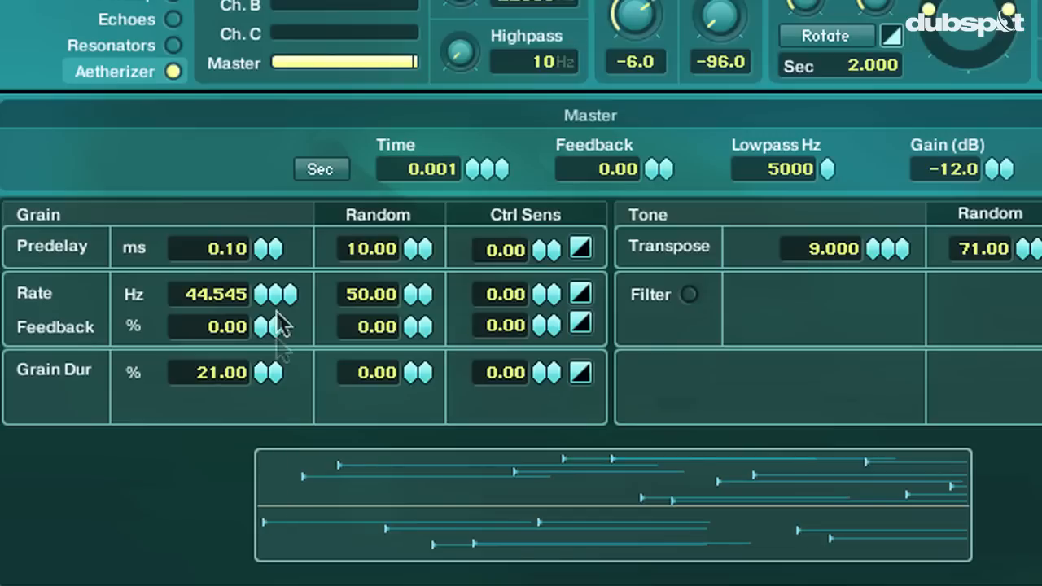
{"action": "mouse_move", "coordinate": [267, 303]}
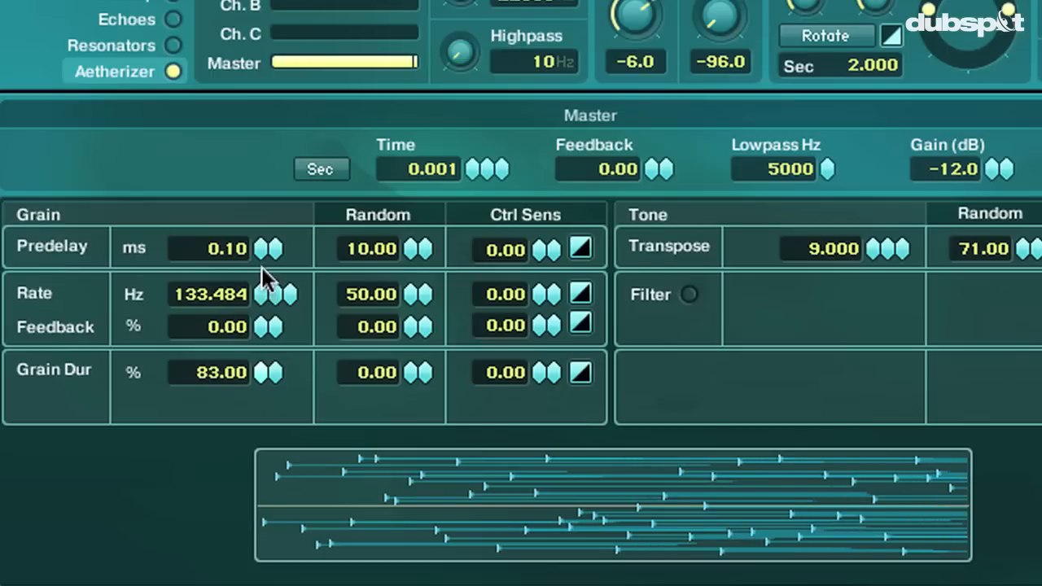
{"action": "left_click_drag", "start_coordinate": [269, 371], "coordinate": [269, 244]}
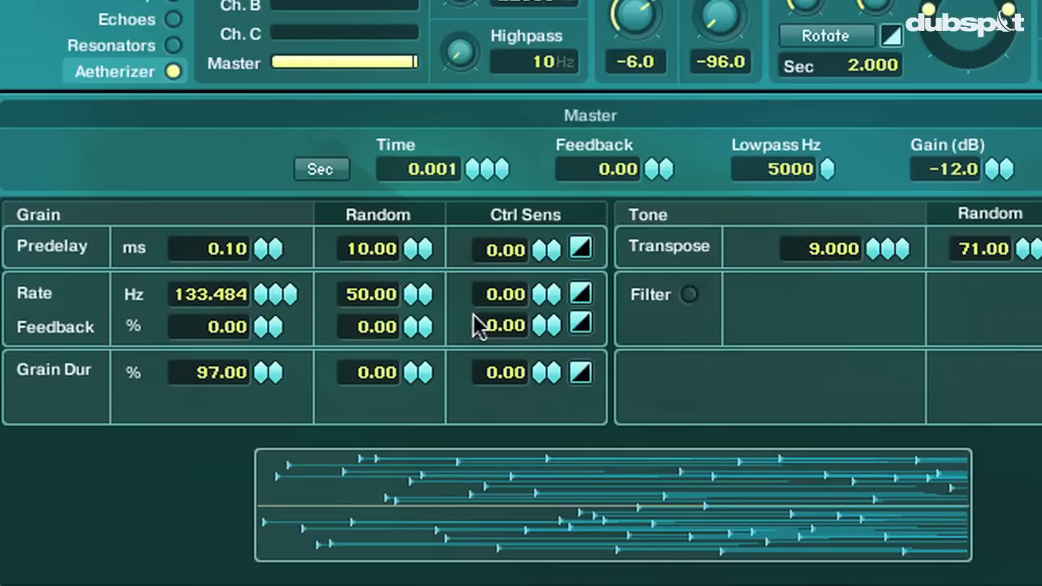
{"action": "mouse_move", "coordinate": [43, 338]}
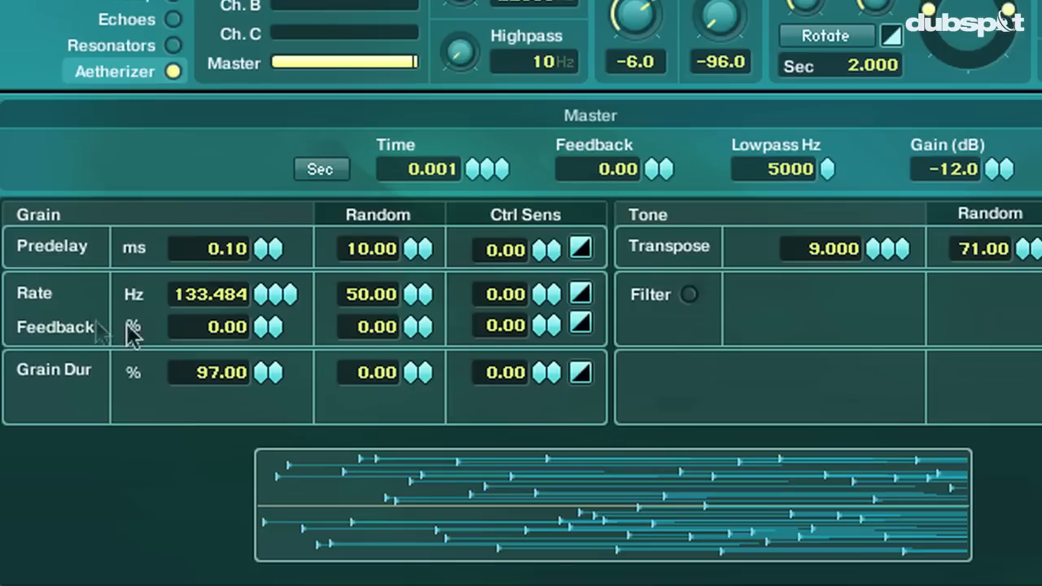
{"action": "mouse_move", "coordinate": [267, 341]}
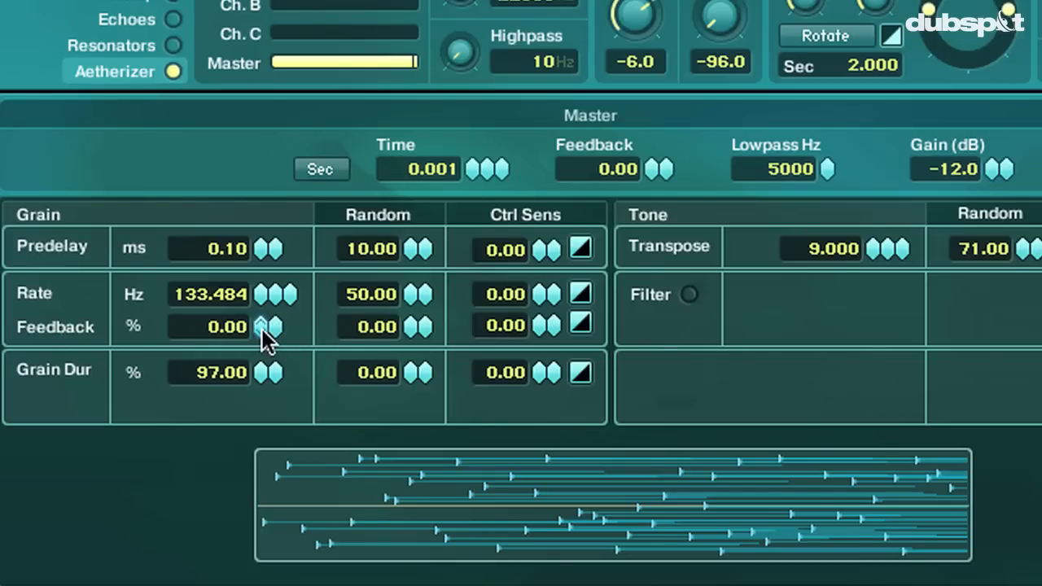
{"action": "mouse_move", "coordinate": [180, 336]}
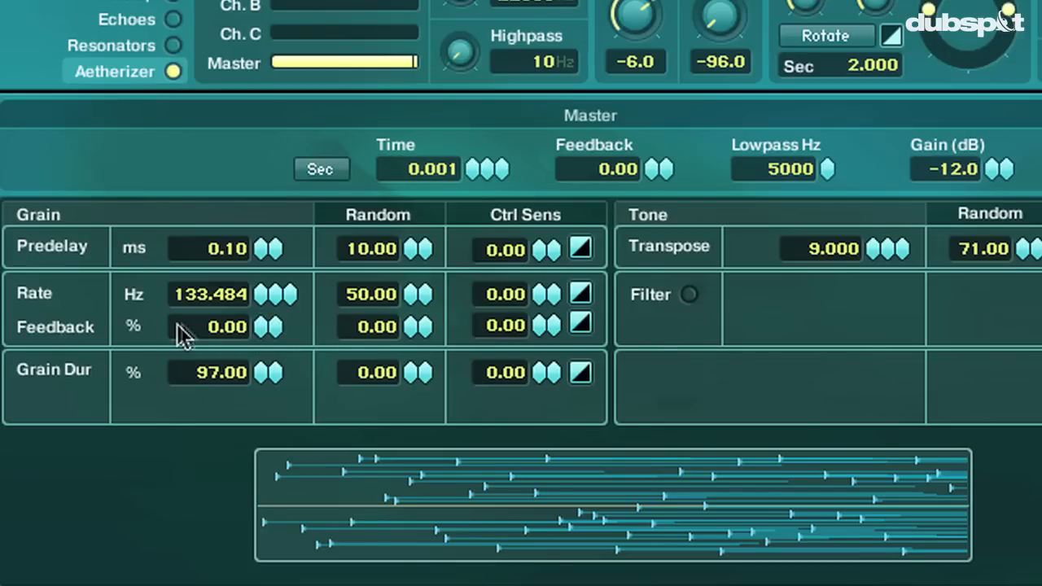
{"action": "mouse_move", "coordinate": [4, 258]}
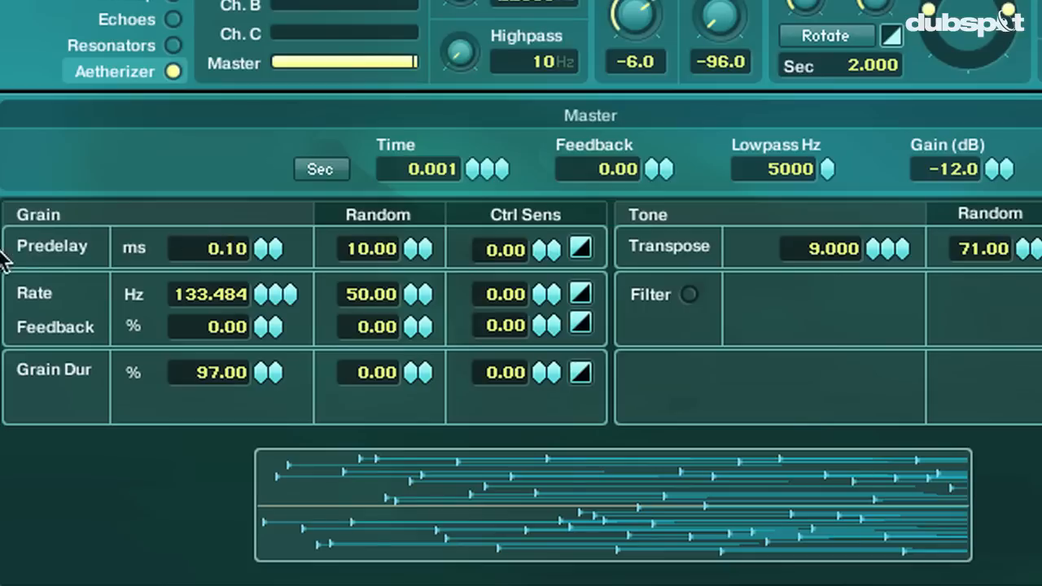
{"action": "mouse_move", "coordinate": [260, 337]}
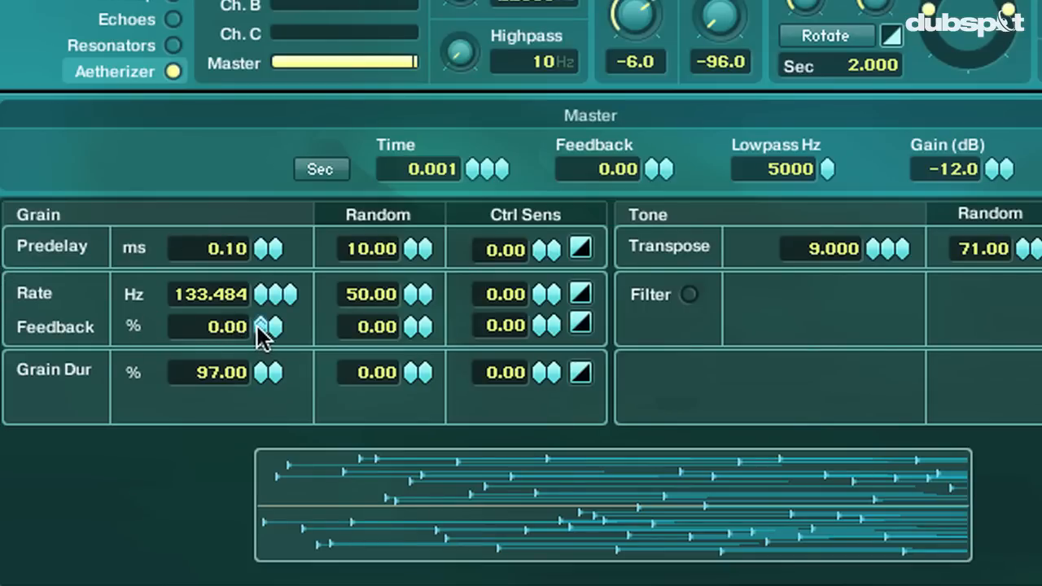
Raise grain feedback to 89% and set grain rate to 200.000 Hz
{"action": "left_click_drag", "start_coordinate": [269, 325], "coordinate": [269, 309]}
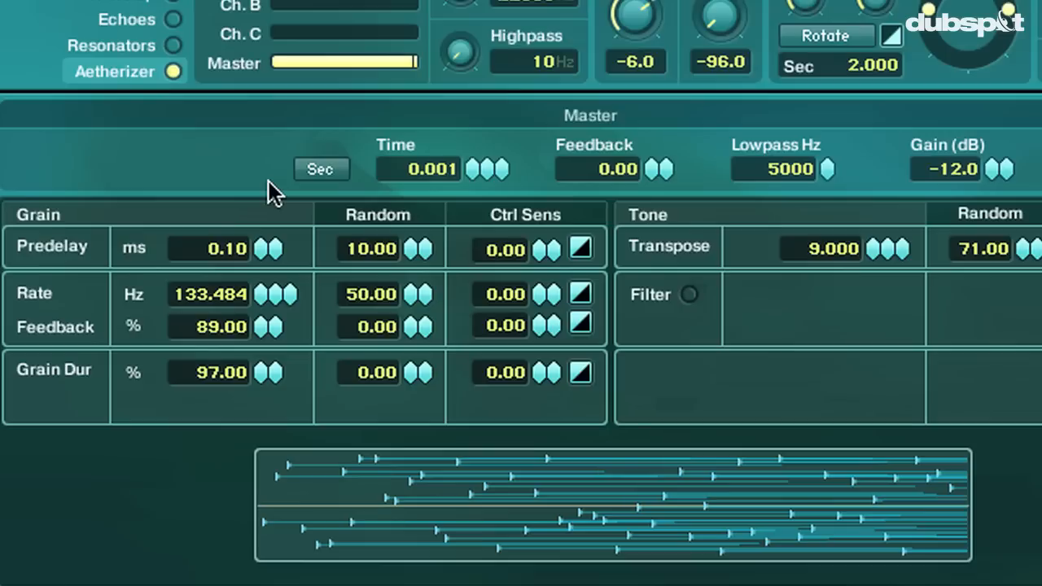
{"action": "mouse_move", "coordinate": [404, 248]}
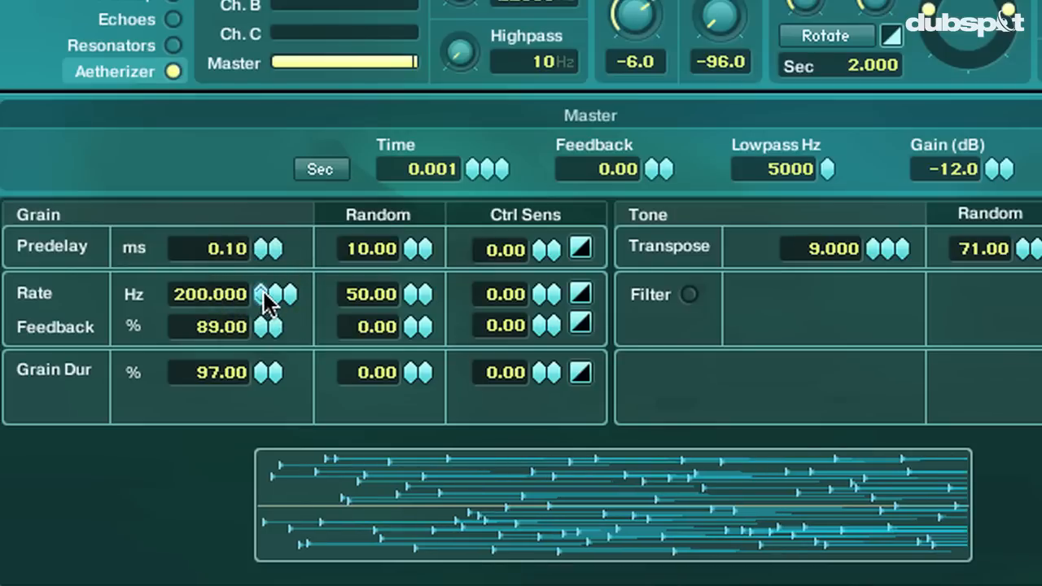
{"action": "left_click_drag", "start_coordinate": [1025, 247], "coordinate": [1029, 252]}
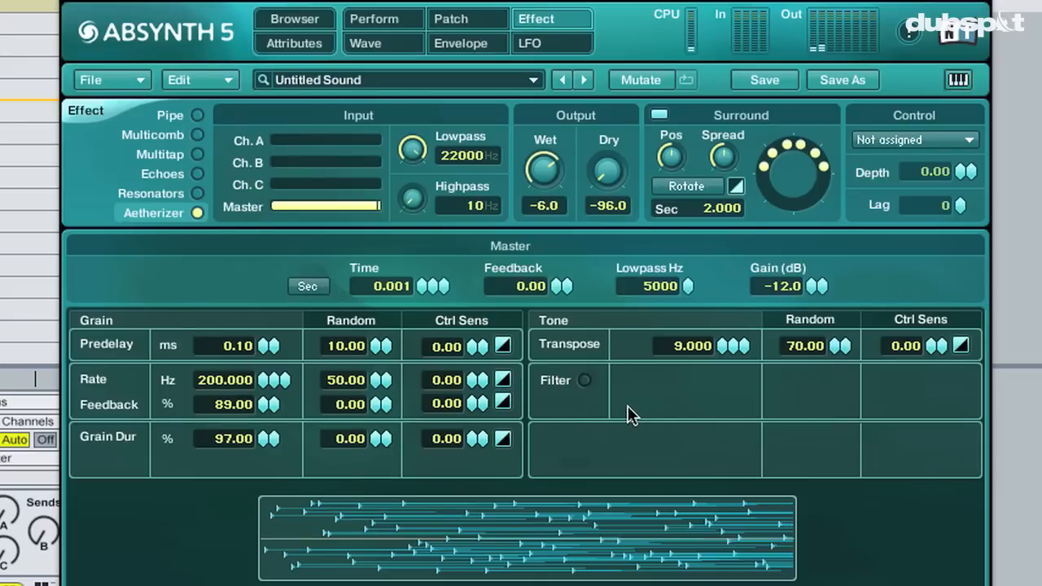
{"action": "mouse_move", "coordinate": [692, 425]}
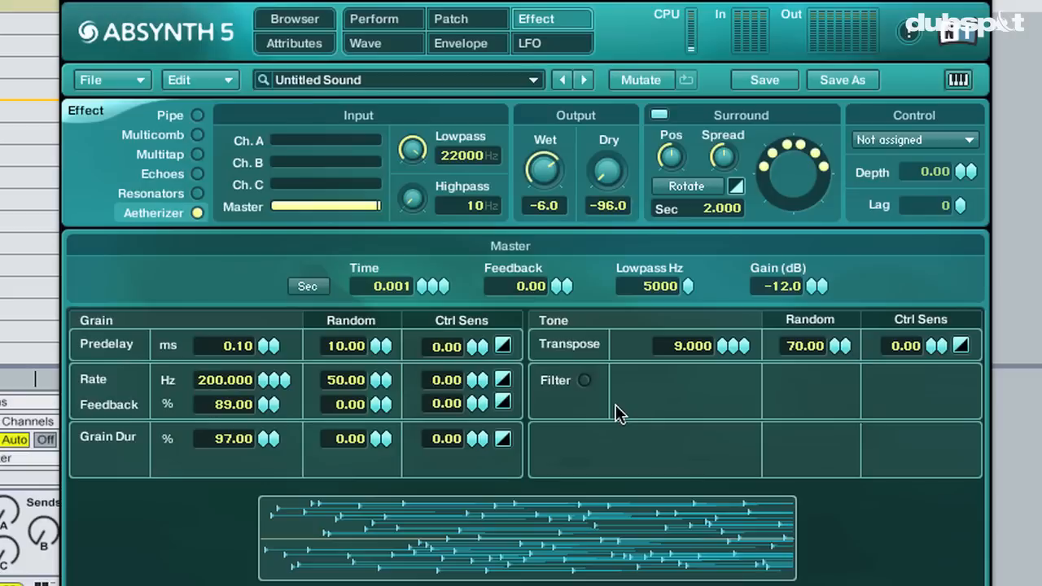
{"action": "mouse_move", "coordinate": [625, 371]}
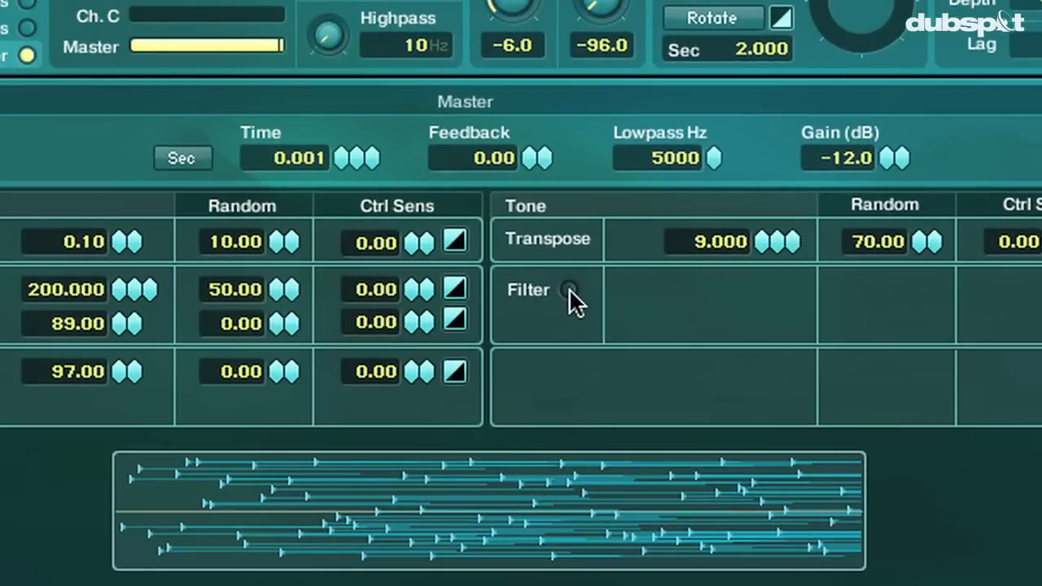
Turn on the band-pass grain filter and sweep its frequency to 1668.55 Hz
{"action": "left_click", "coordinate": [568, 290]}
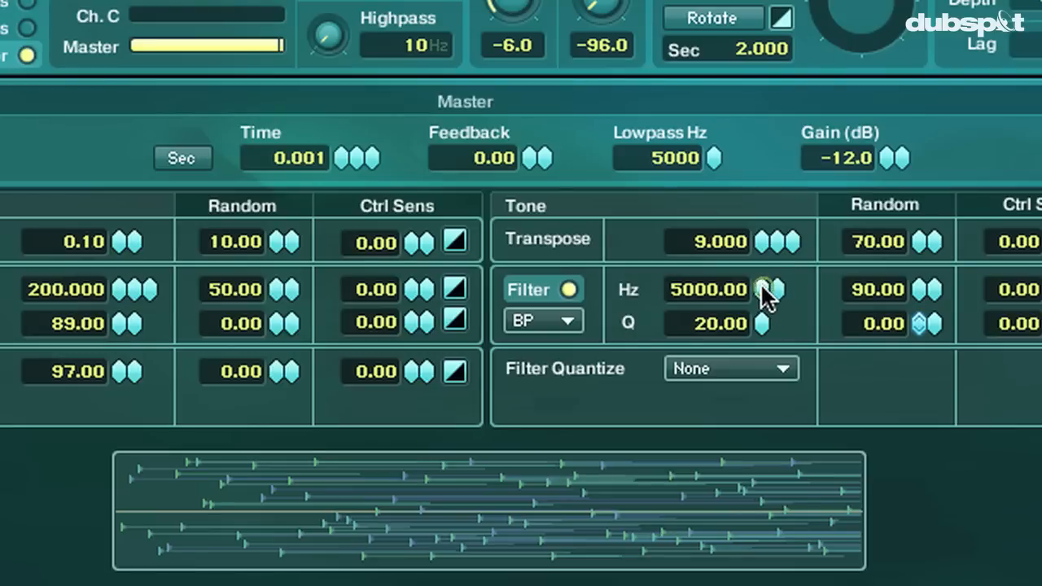
{"action": "left_click_drag", "start_coordinate": [768, 290], "coordinate": [769, 318]}
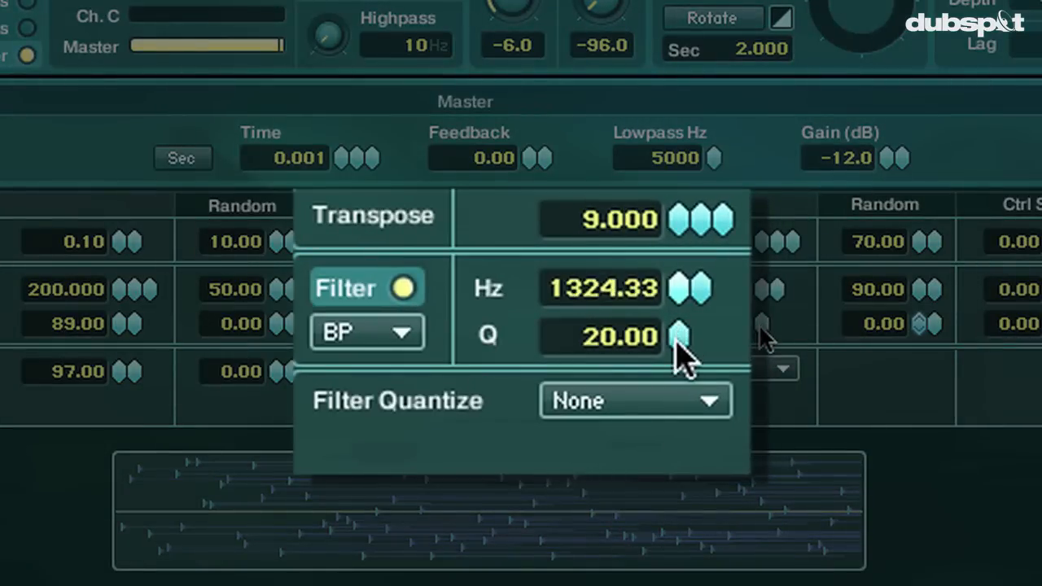
{"action": "left_click_drag", "start_coordinate": [682, 342], "coordinate": [683, 372]}
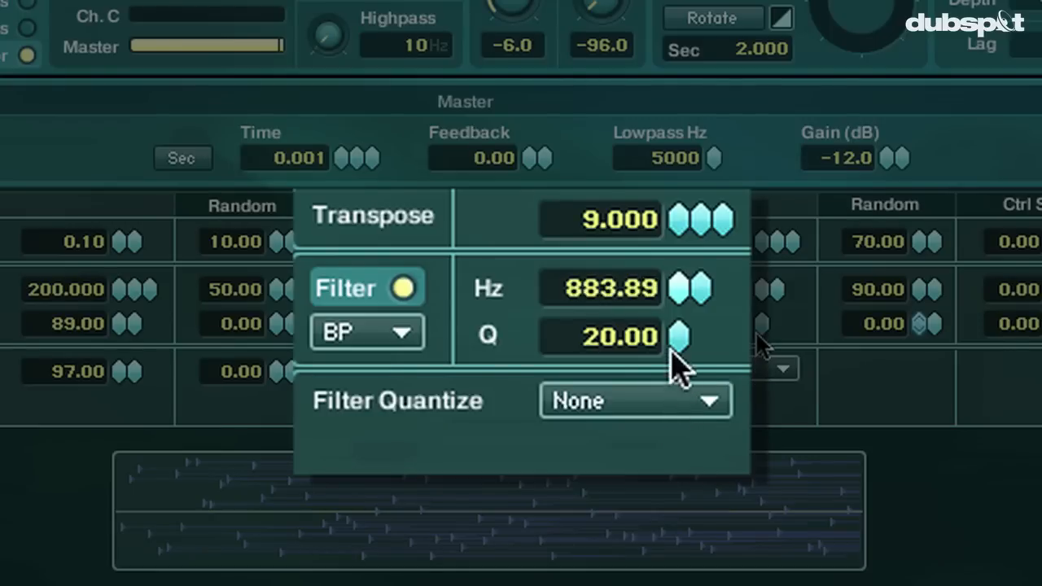
{"action": "left_click_drag", "start_coordinate": [683, 358], "coordinate": [691, 290]}
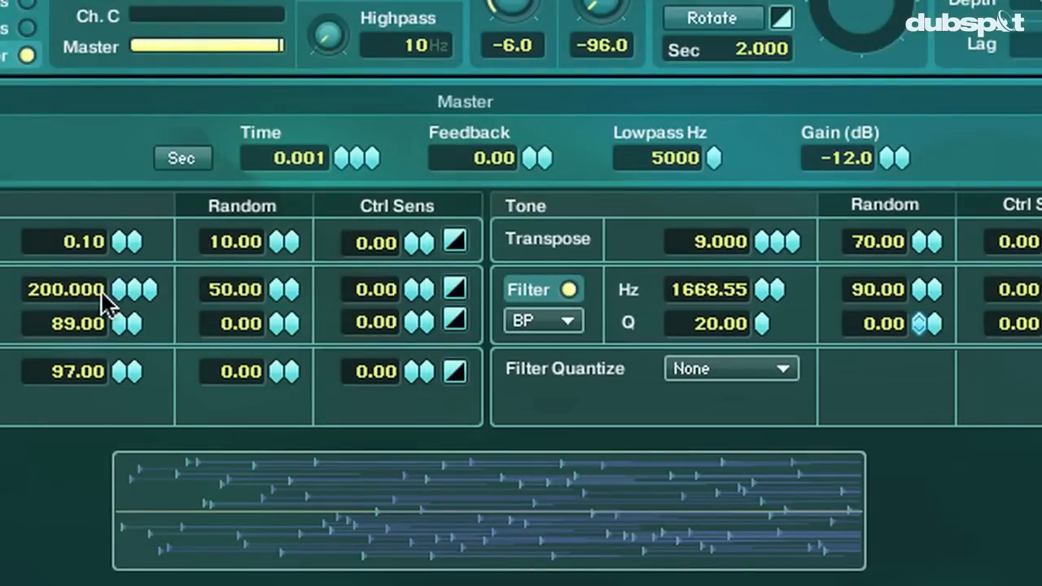
{"action": "mouse_move", "coordinate": [122, 299]}
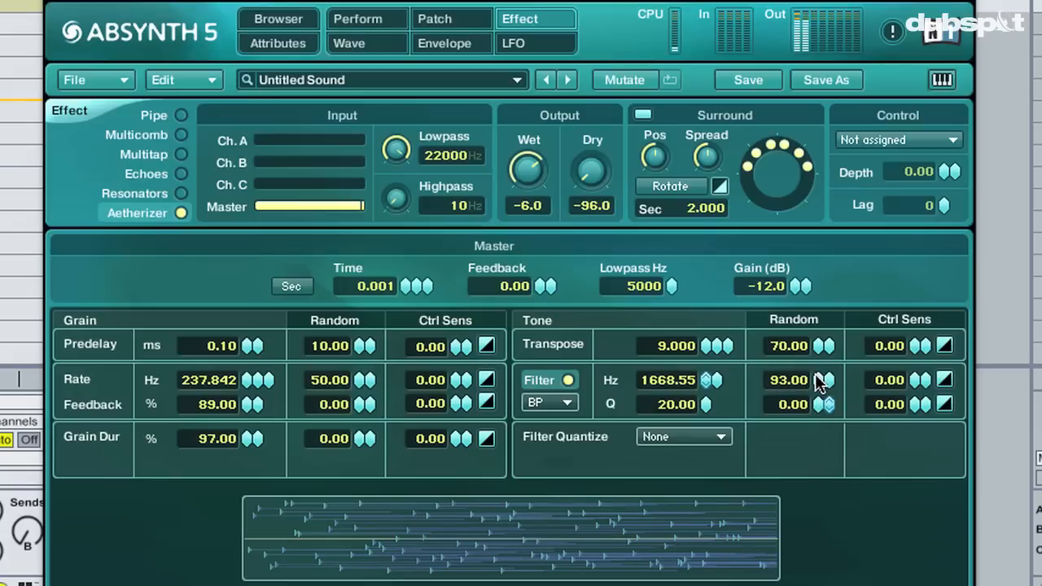
Push the filter Q up to 1000 and raise grain feedback to 91%
{"action": "left_click_drag", "start_coordinate": [822, 379], "coordinate": [824, 387]}
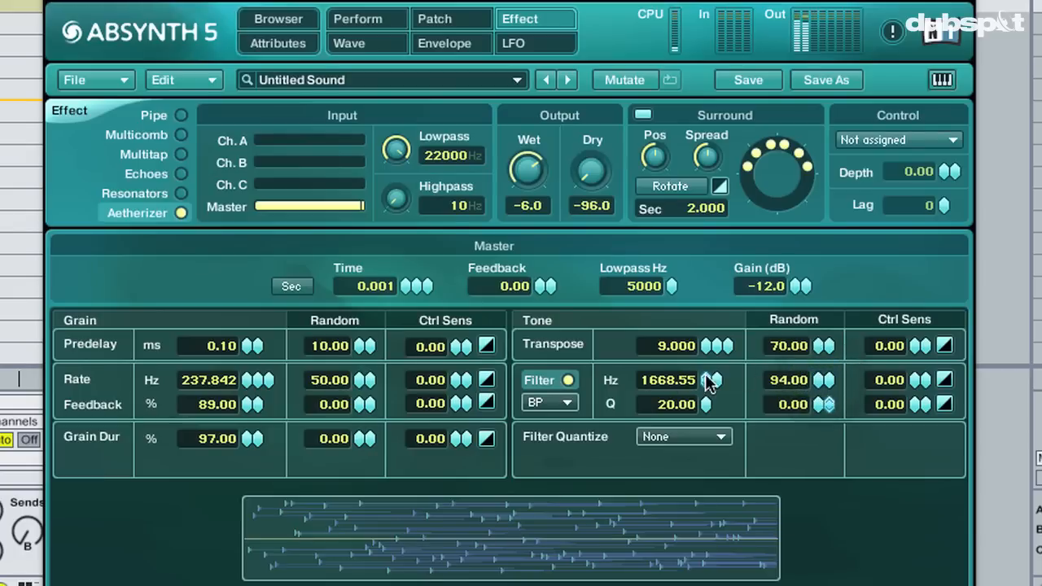
{"action": "mouse_move", "coordinate": [710, 414]}
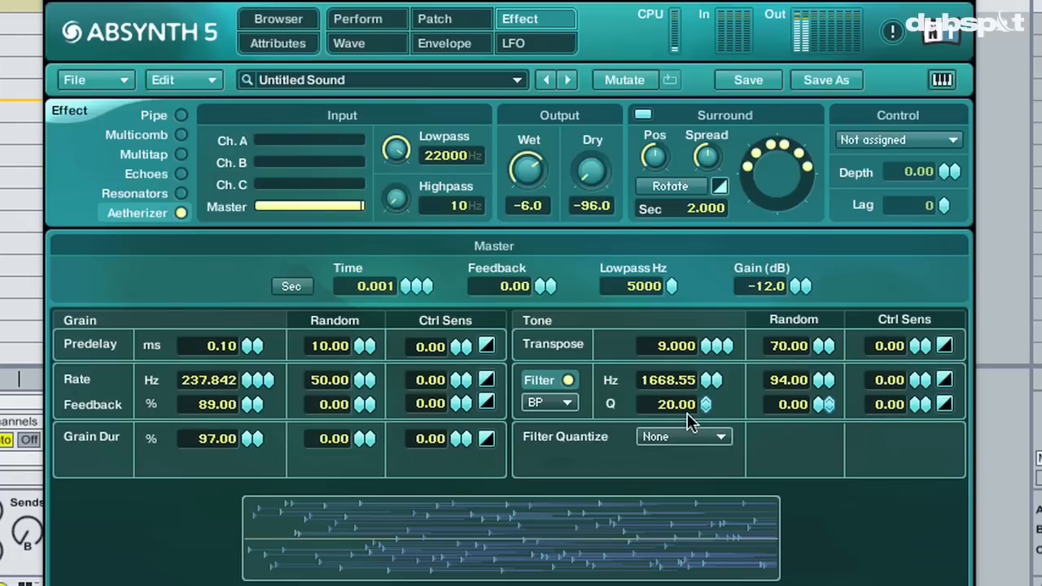
{"action": "mouse_move", "coordinate": [750, 396]}
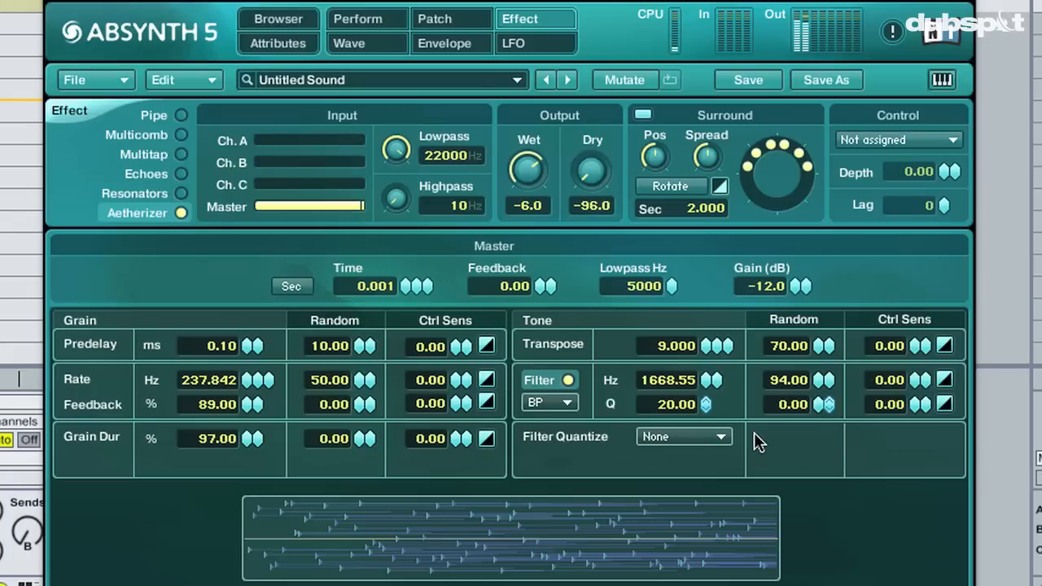
{"action": "mouse_move", "coordinate": [604, 381]}
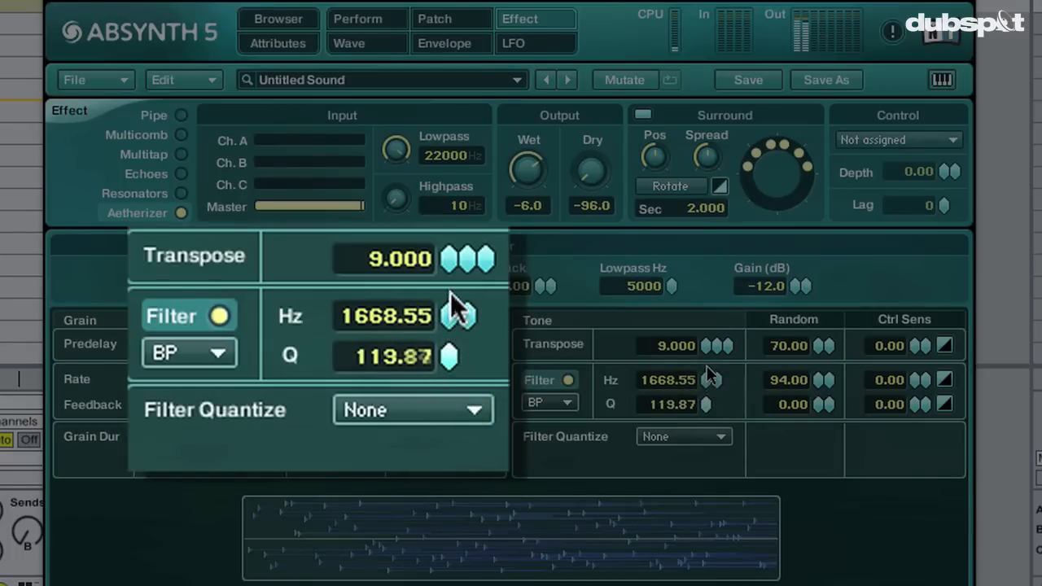
{"action": "left_click_drag", "start_coordinate": [450, 355], "coordinate": [450, 334]}
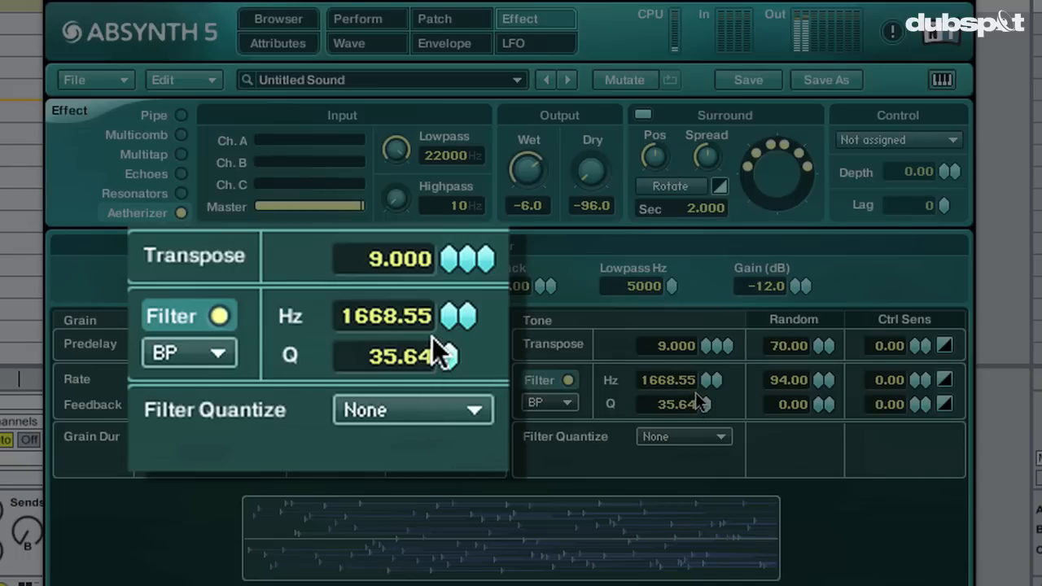
{"action": "left_click_drag", "start_coordinate": [447, 355], "coordinate": [452, 285]}
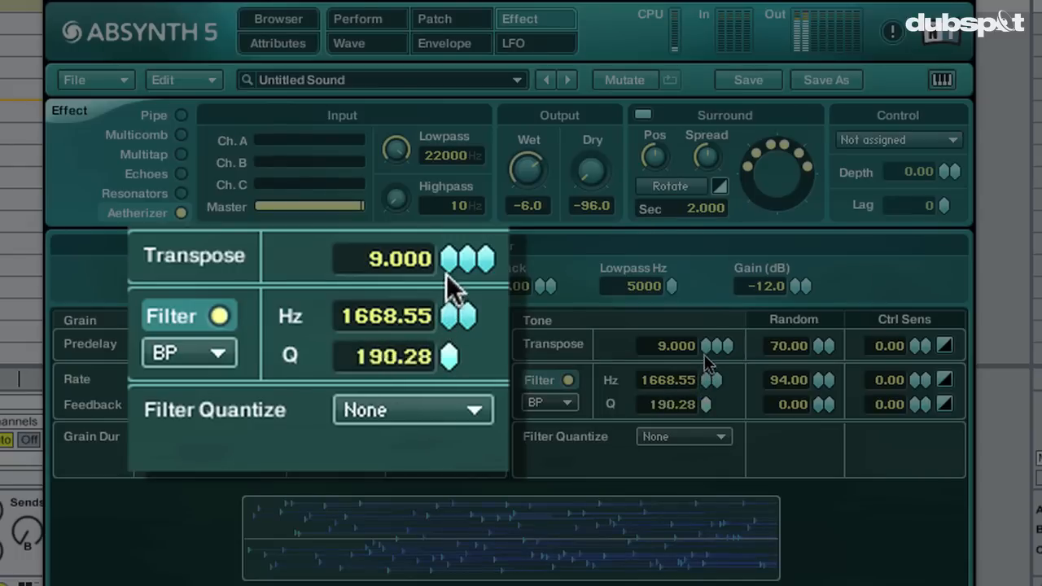
{"action": "left_click_drag", "start_coordinate": [449, 355], "coordinate": [469, 236]}
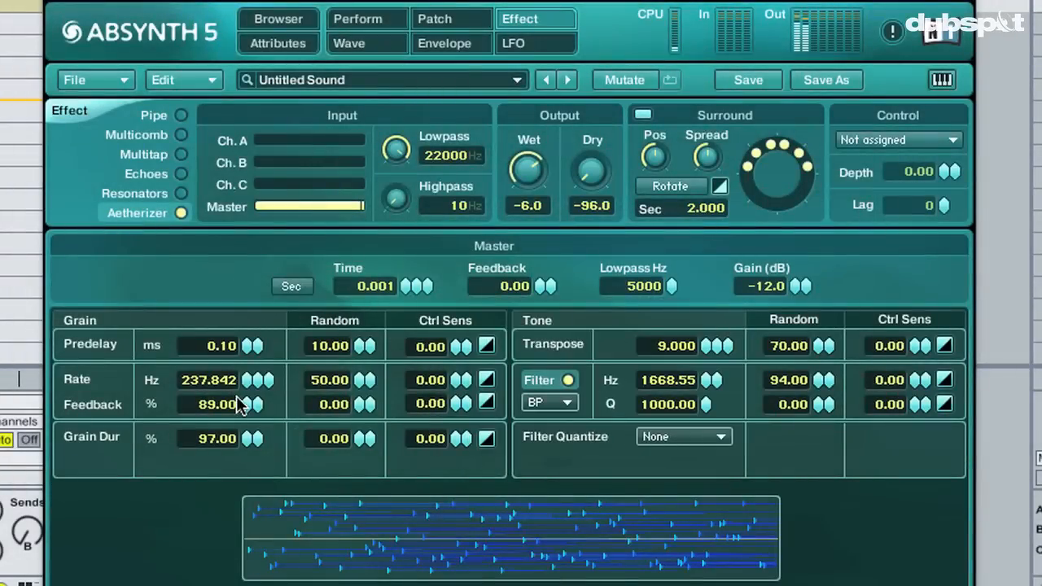
{"action": "left_click_drag", "start_coordinate": [248, 403], "coordinate": [247, 399]}
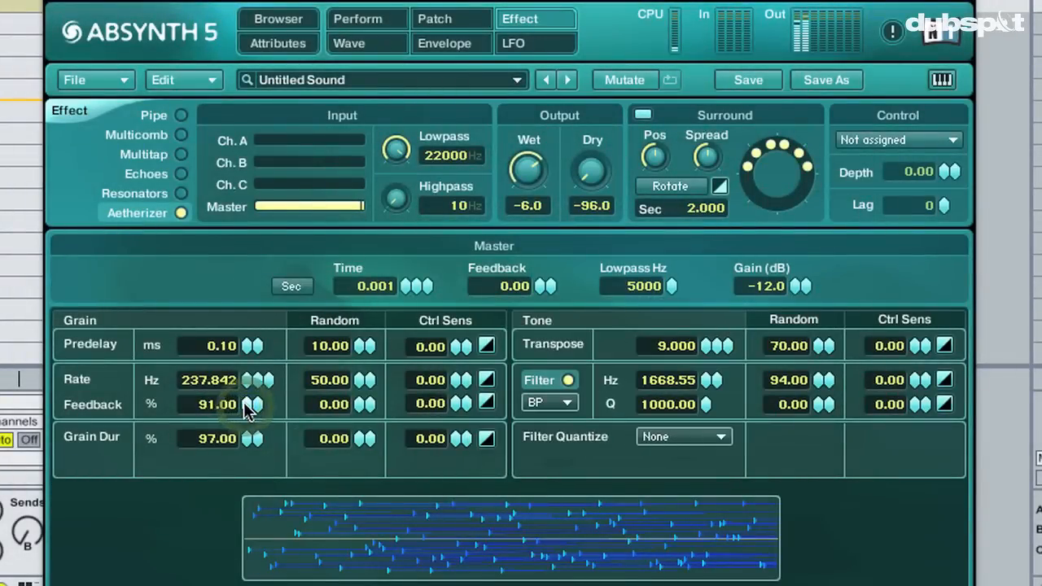
{"action": "mouse_move", "coordinate": [248, 387]}
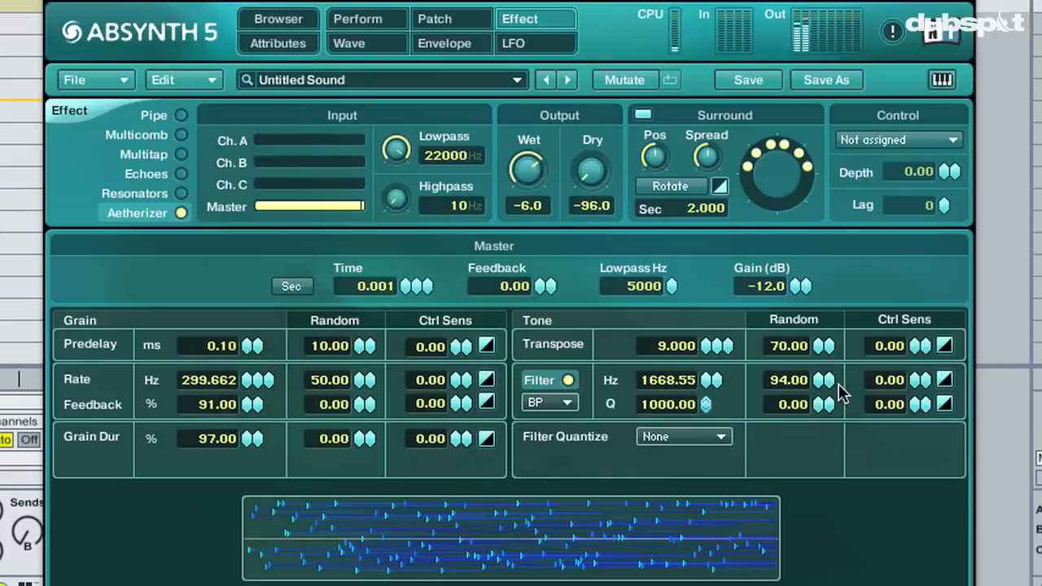
{"action": "mouse_move", "coordinate": [889, 524]}
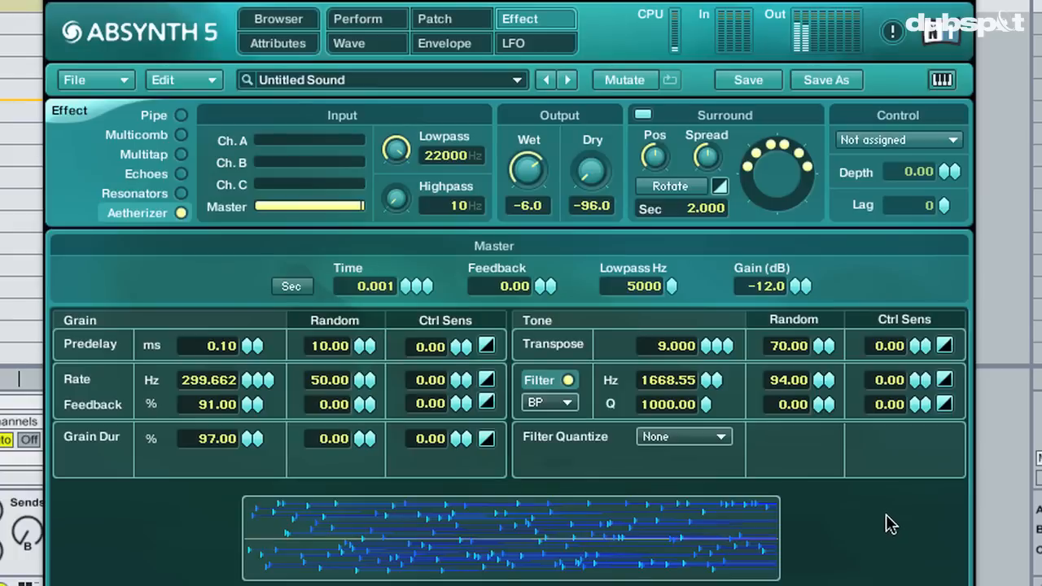
{"action": "mouse_move", "coordinate": [719, 444]}
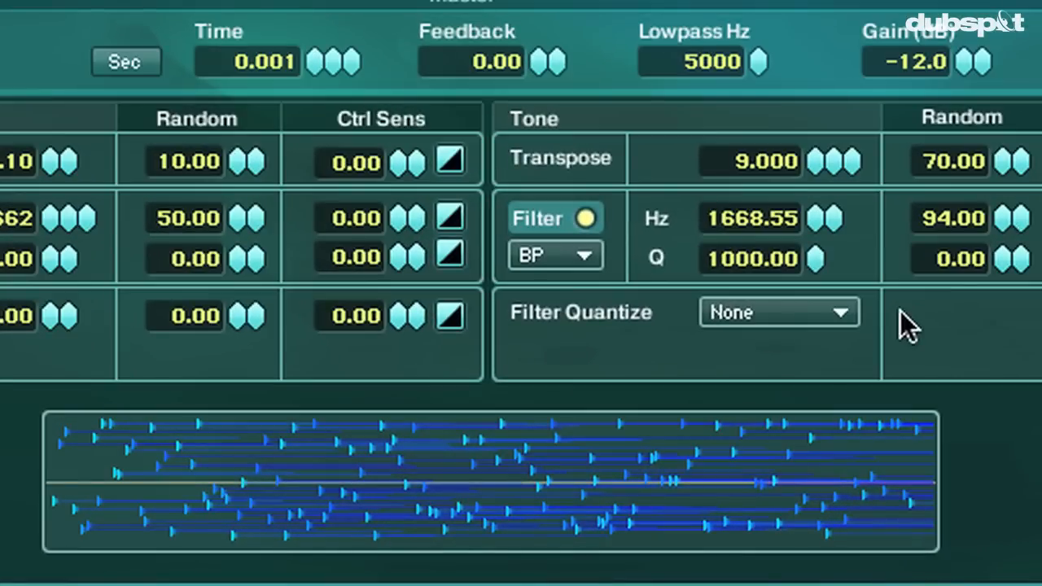
{"action": "mouse_move", "coordinate": [850, 322]}
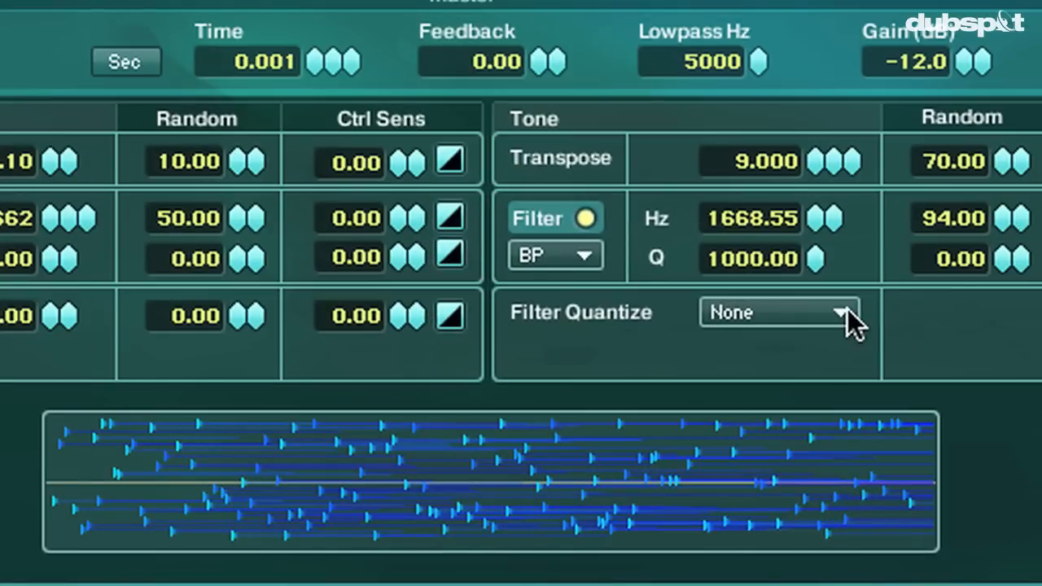
Audition the Maj 7 and Min 7 filter quantize scales, keeping Min 7 for now
{"action": "left_click", "coordinate": [778, 313]}
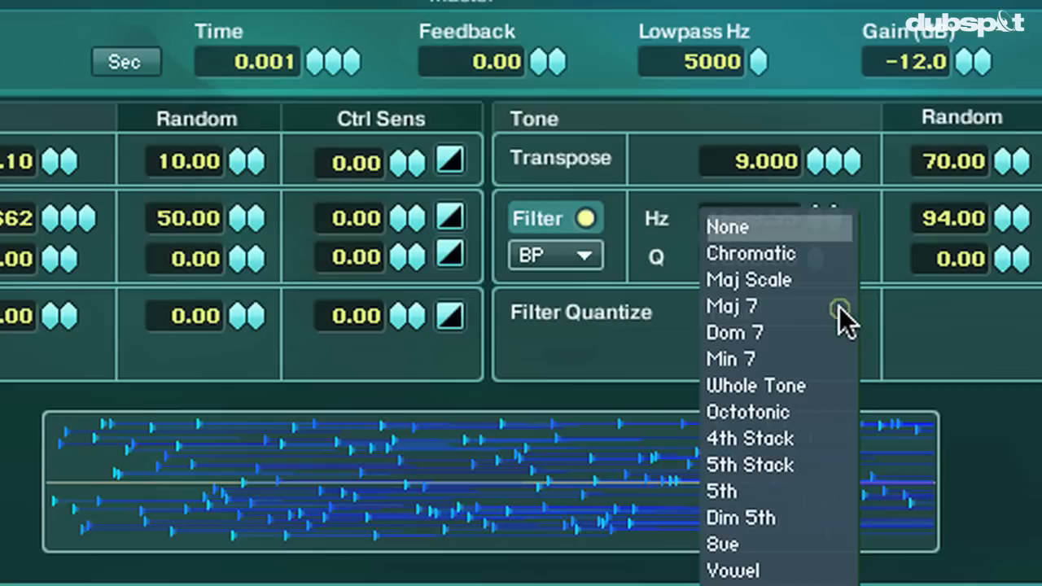
{"action": "left_click", "coordinate": [733, 306]}
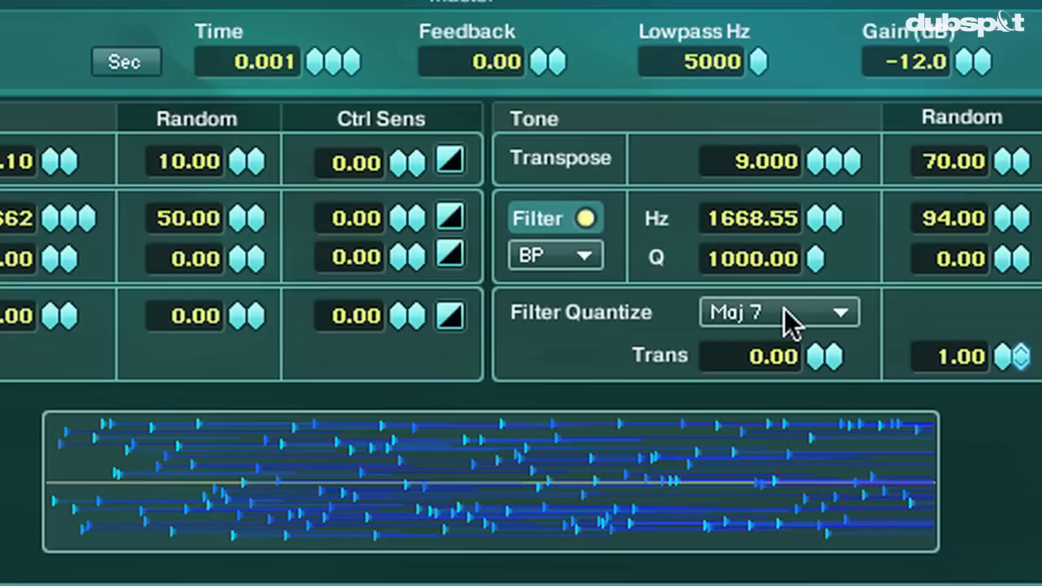
{"action": "left_click", "coordinate": [779, 313]}
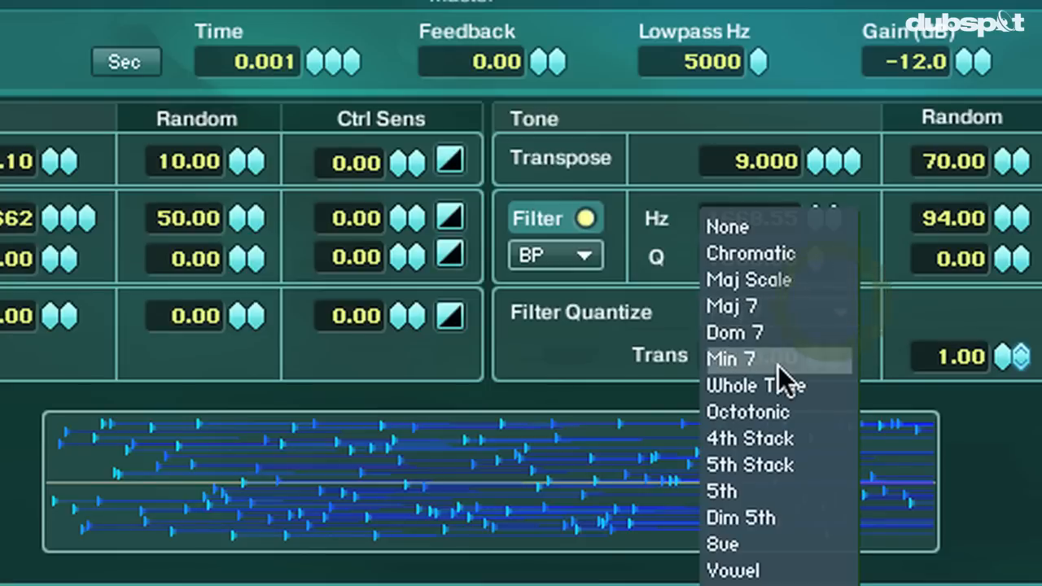
{"action": "left_click", "coordinate": [736, 360]}
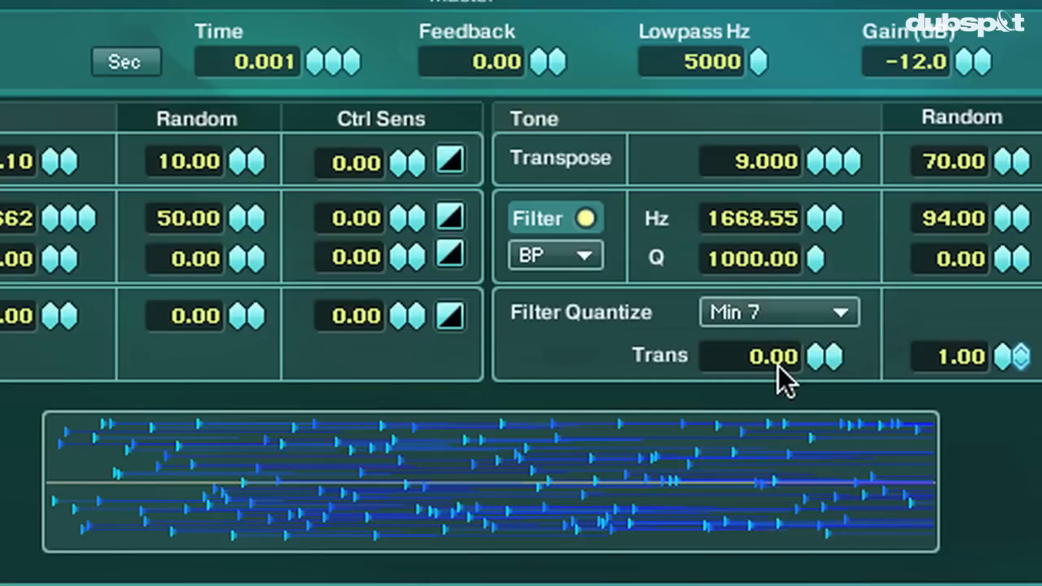
{"action": "left_click", "coordinate": [779, 313]}
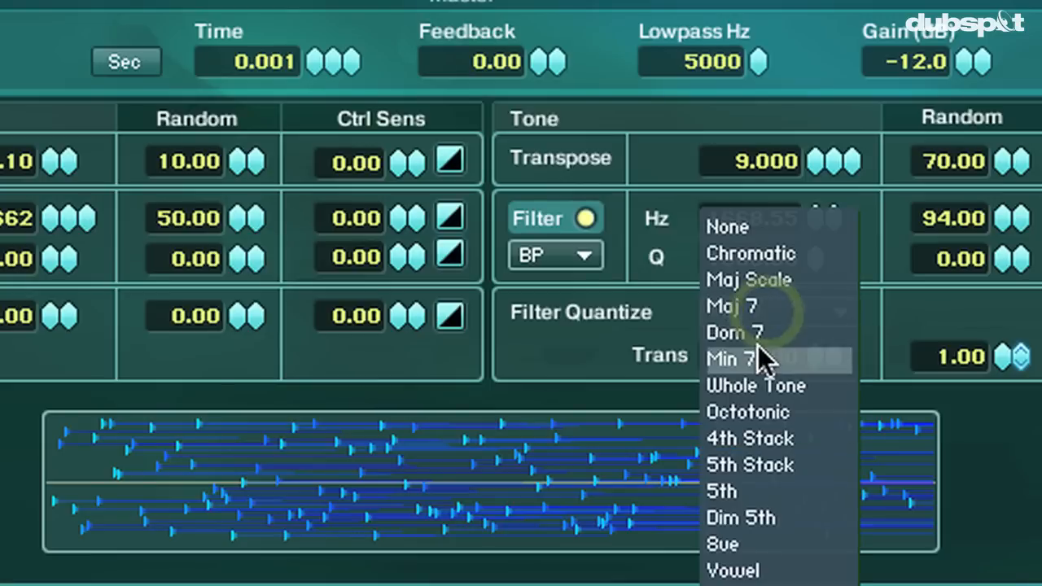
{"action": "left_click", "coordinate": [730, 359]}
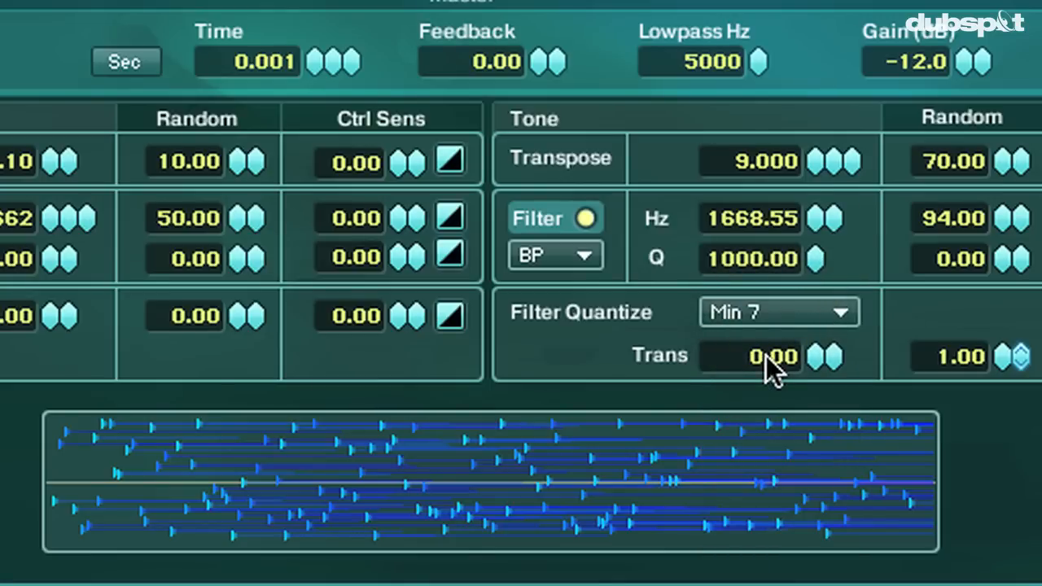
{"action": "mouse_move", "coordinate": [831, 306]}
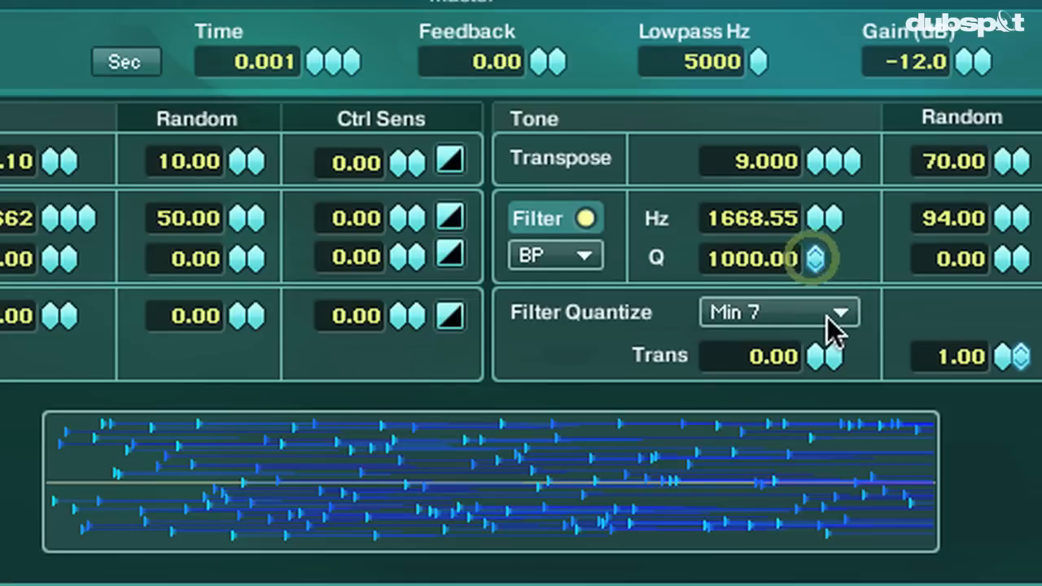
Try Whole Tone, settle on the Sue quantize scale, and return Trans to 0.00
{"action": "left_click", "coordinate": [779, 312]}
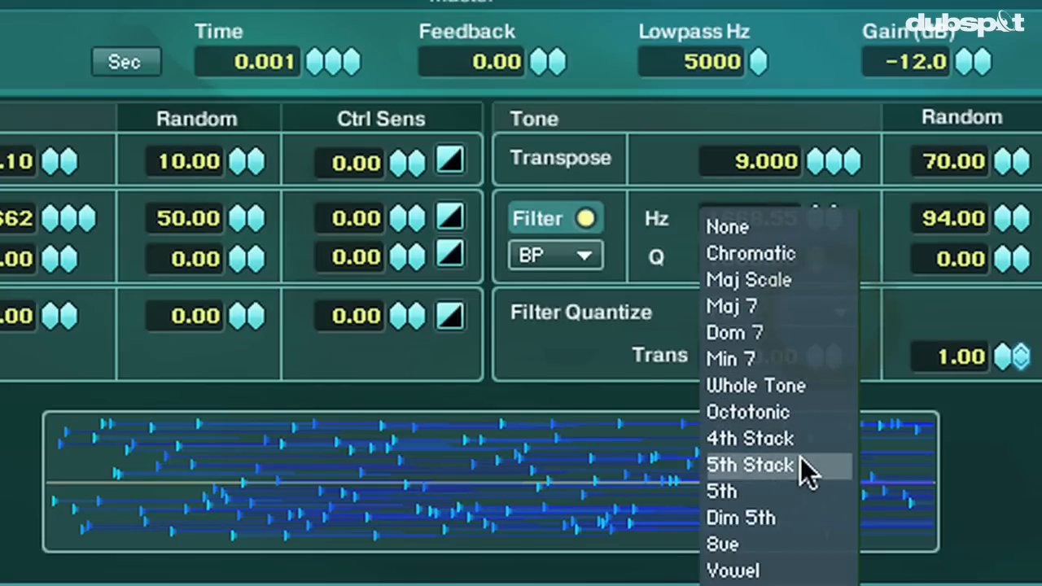
{"action": "left_click", "coordinate": [756, 385]}
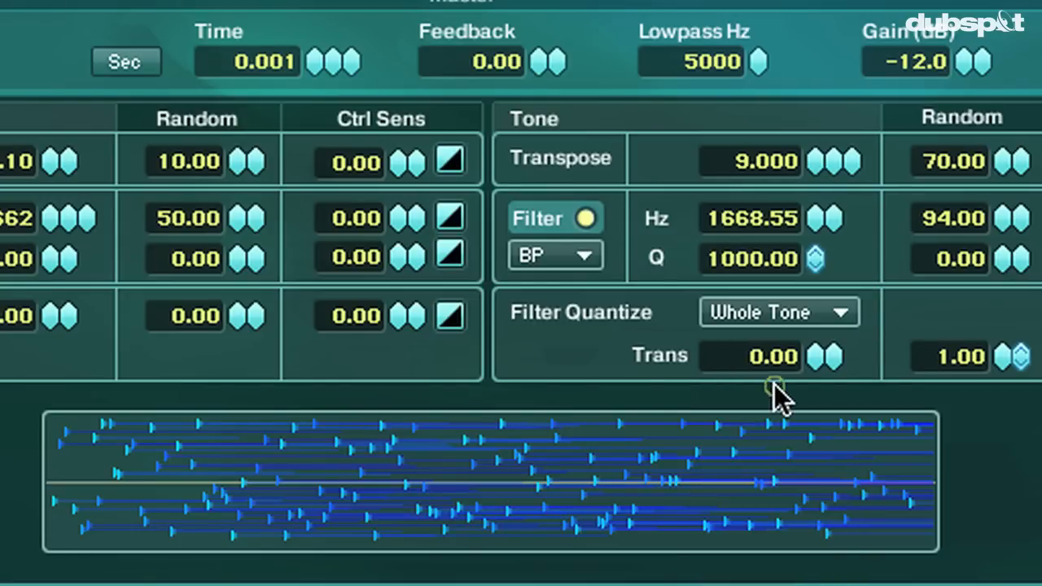
{"action": "mouse_move", "coordinate": [784, 398]}
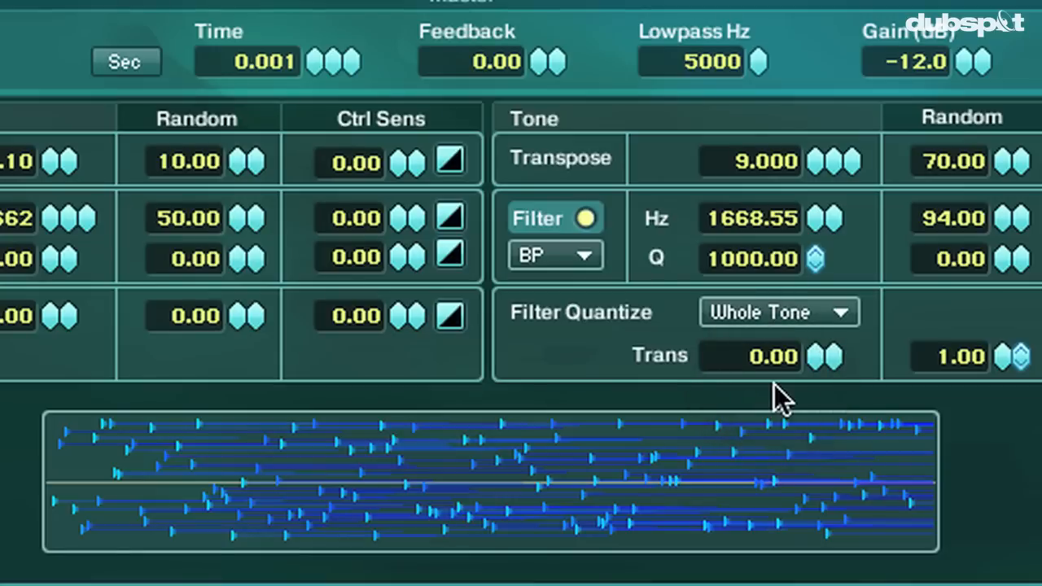
{"action": "mouse_move", "coordinate": [817, 334]}
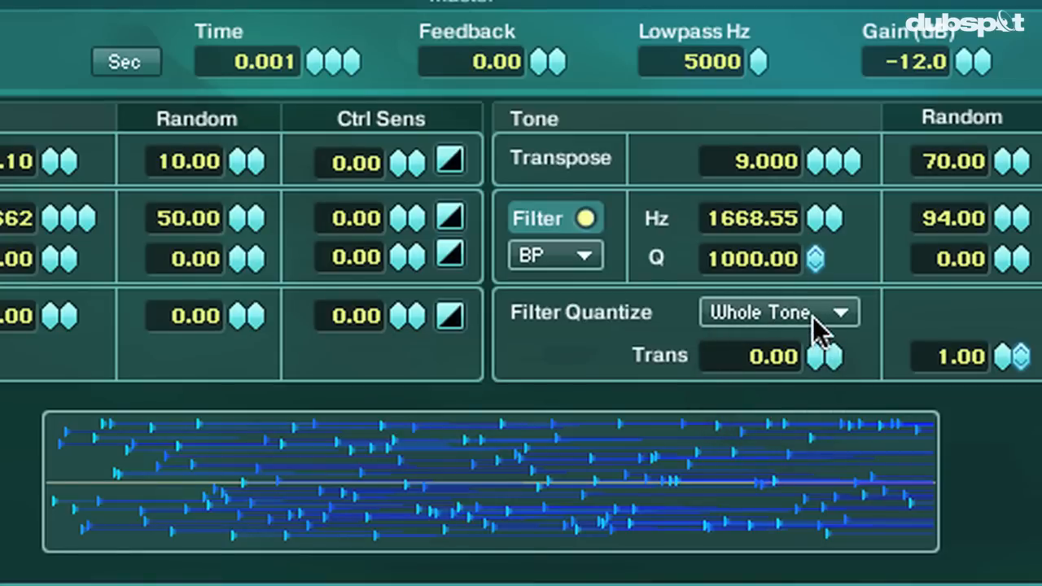
{"action": "left_click", "coordinate": [779, 313]}
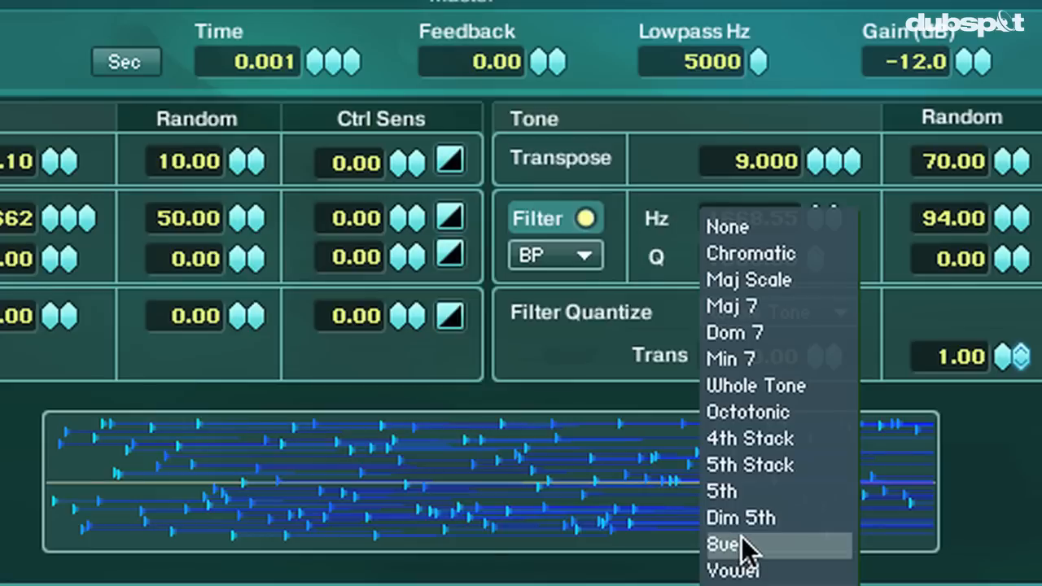
{"action": "left_click", "coordinate": [729, 542]}
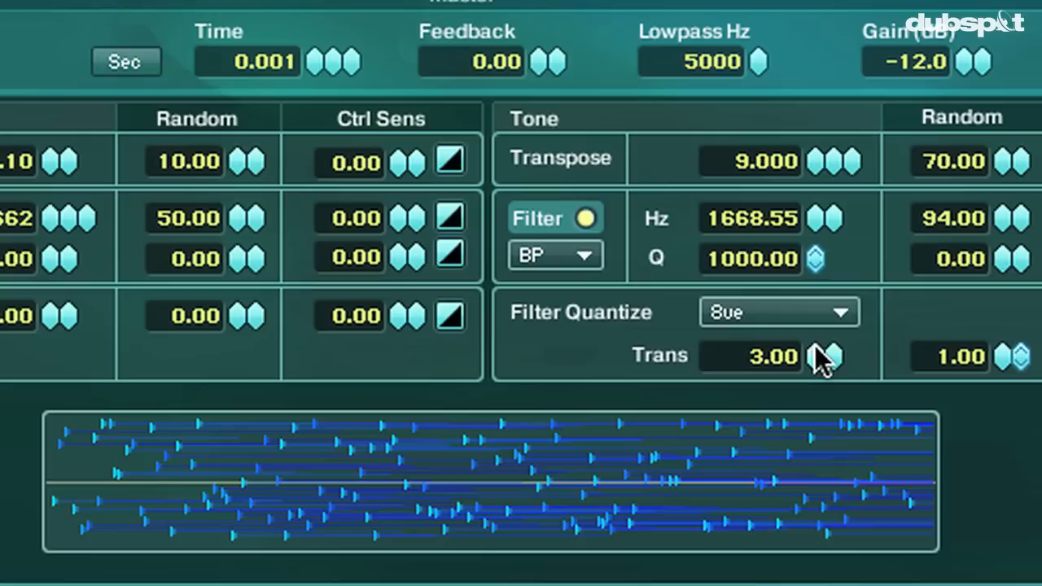
{"action": "left_click_drag", "start_coordinate": [824, 356], "coordinate": [824, 337]}
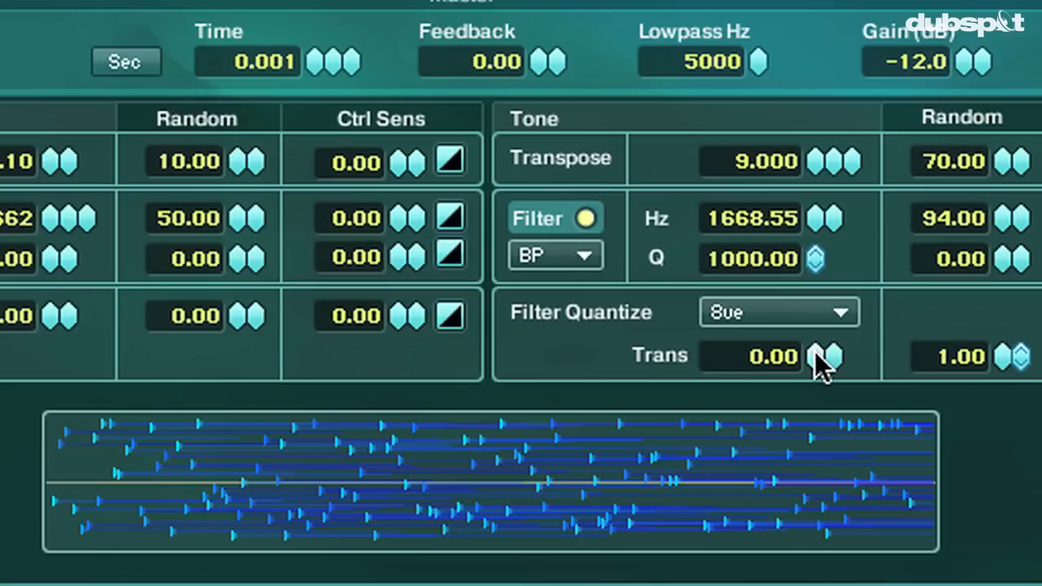
{"action": "mouse_move", "coordinate": [906, 329]}
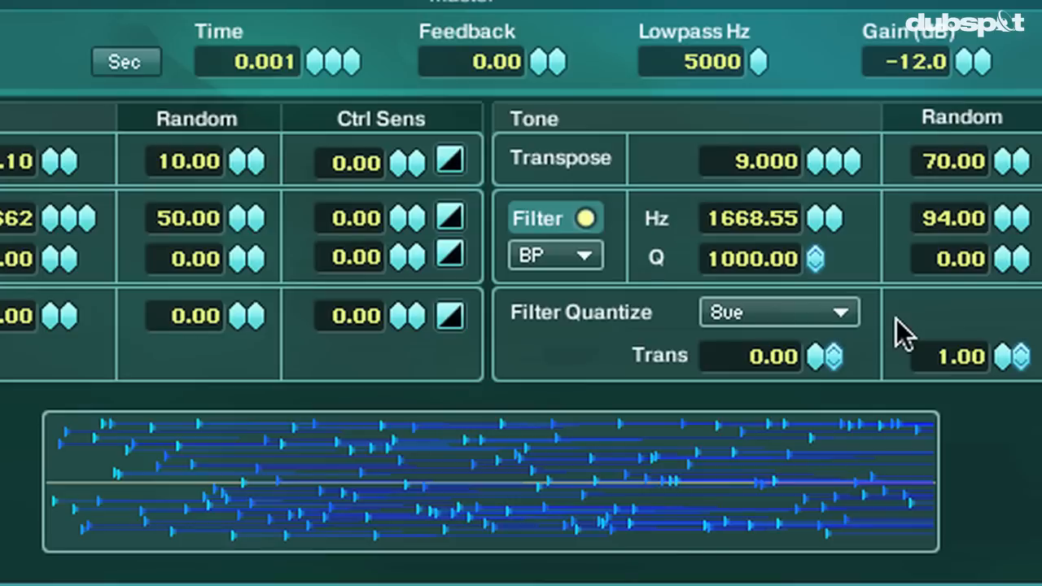
Quantize the filter to Min 7 after trying Maj 7, and lower grain feedback to 95%
{"action": "left_click", "coordinate": [778, 313]}
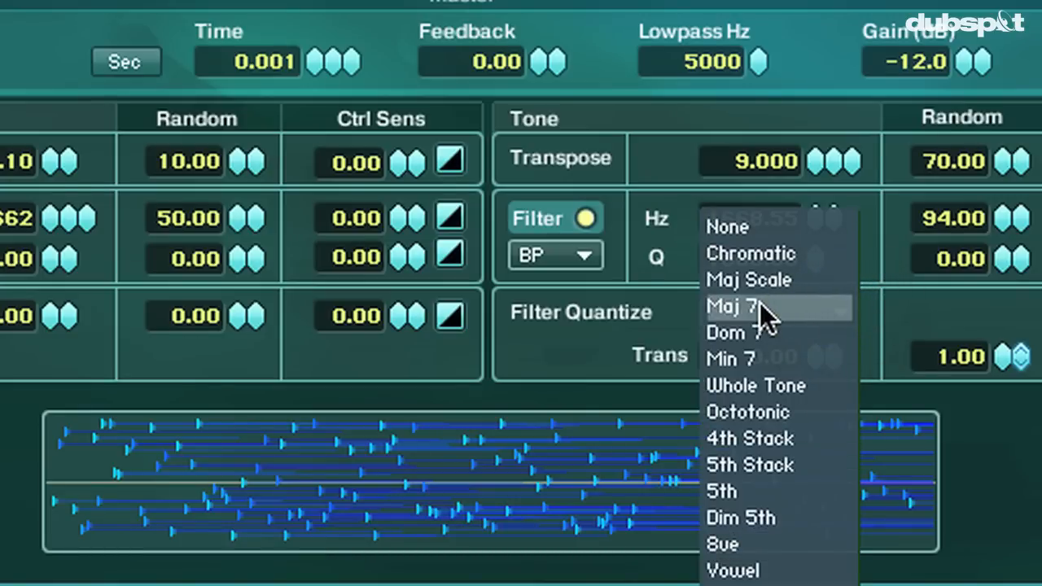
{"action": "left_click", "coordinate": [732, 306]}
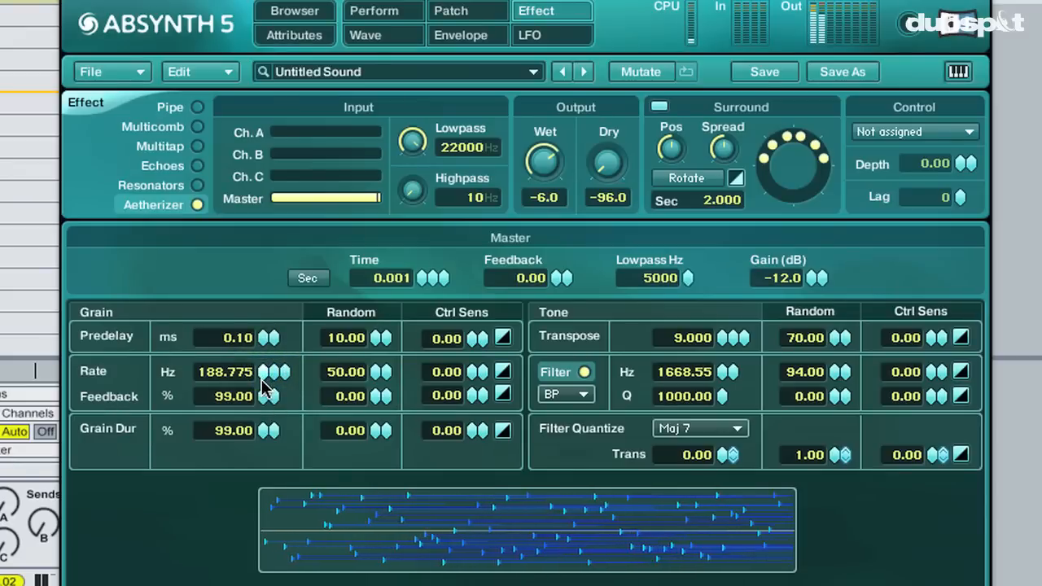
{"action": "mouse_move", "coordinate": [725, 355]}
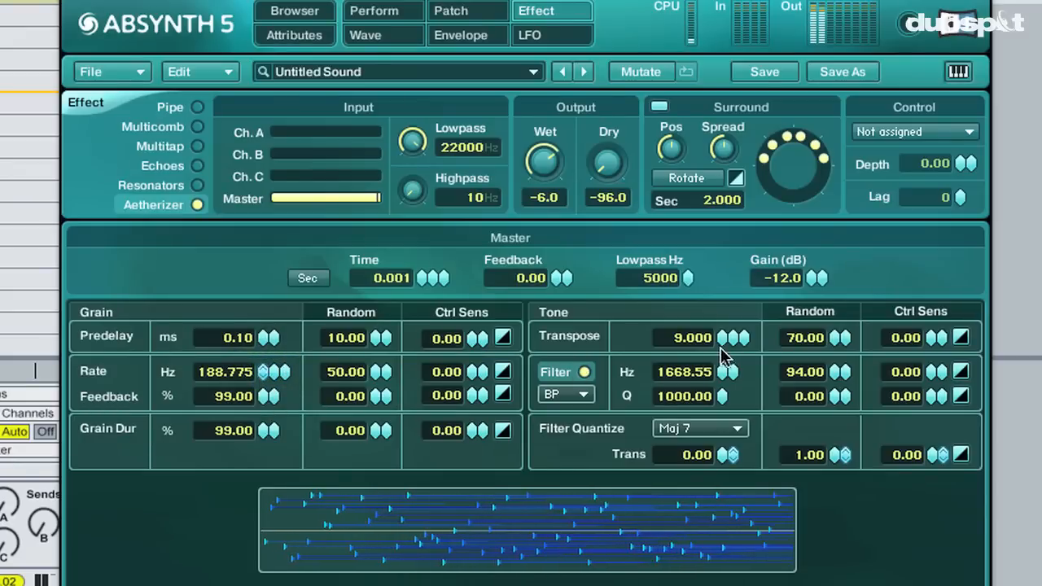
{"action": "left_click", "coordinate": [699, 429]}
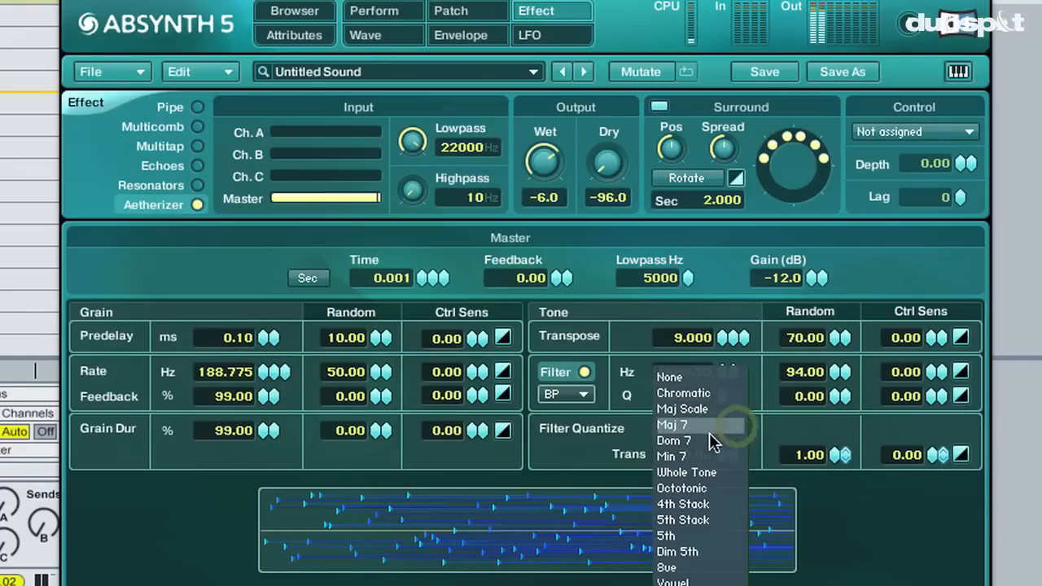
{"action": "left_click", "coordinate": [672, 456]}
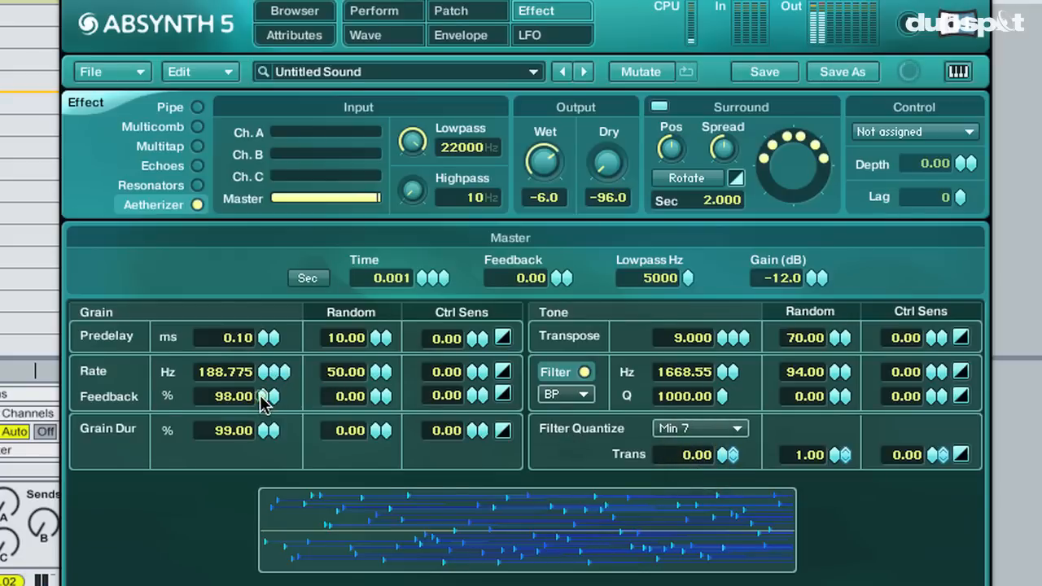
{"action": "left_click_drag", "start_coordinate": [232, 397], "coordinate": [231, 403]}
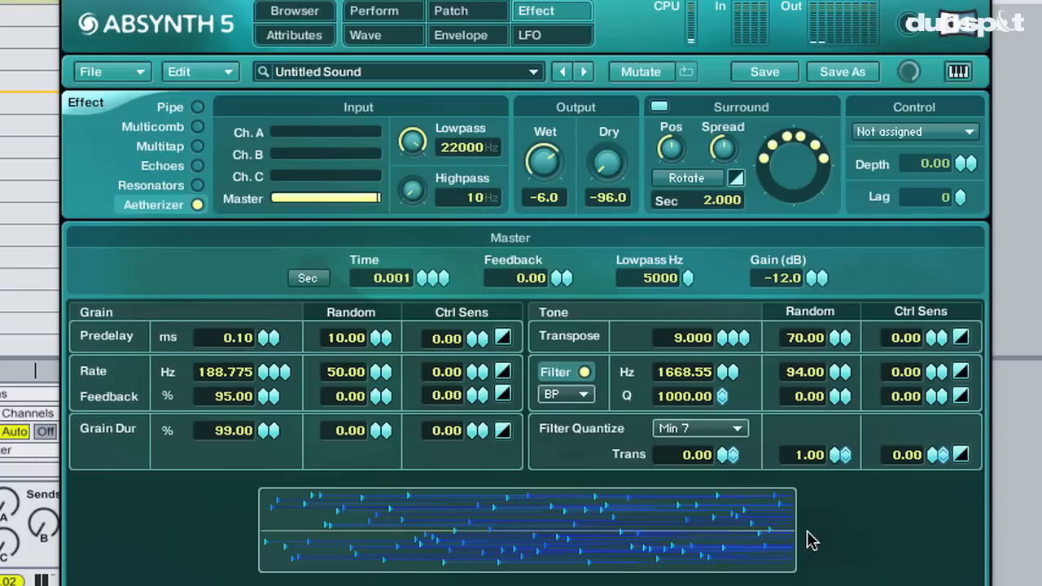
{"action": "mouse_move", "coordinate": [791, 305]}
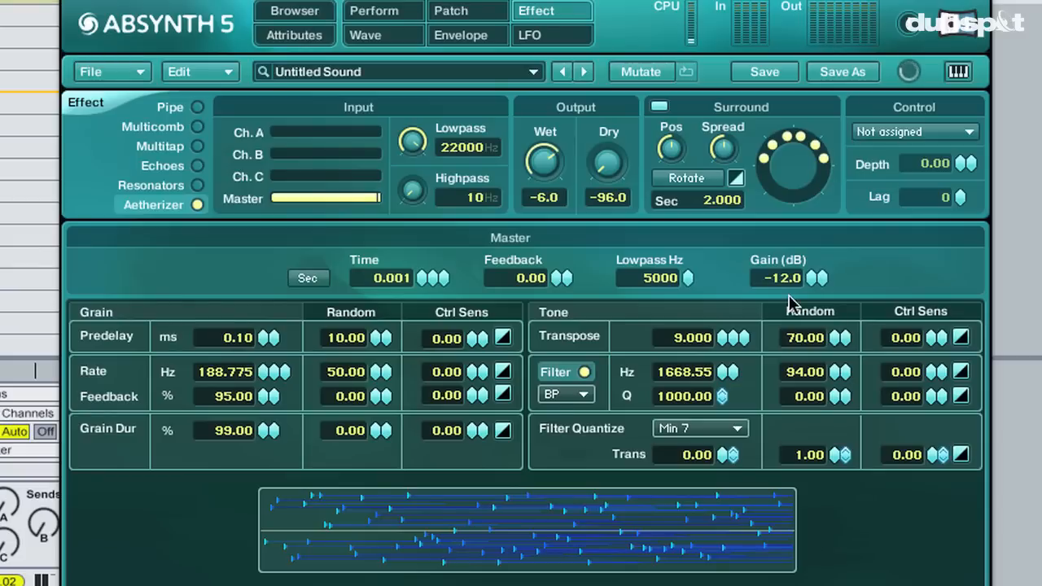
{"action": "mouse_move", "coordinate": [1003, 362]}
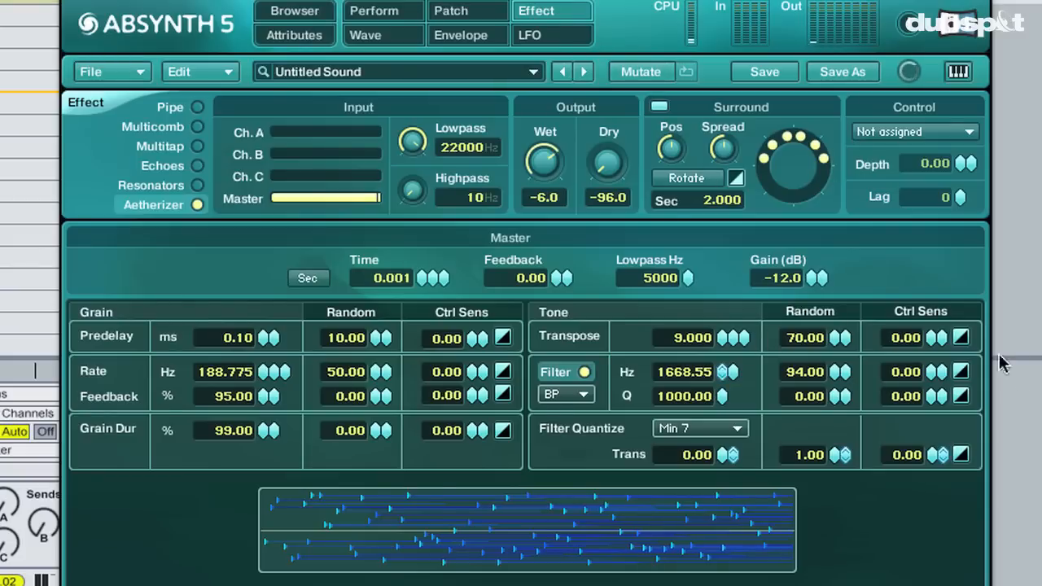
{"action": "mouse_move", "coordinate": [487, 313]}
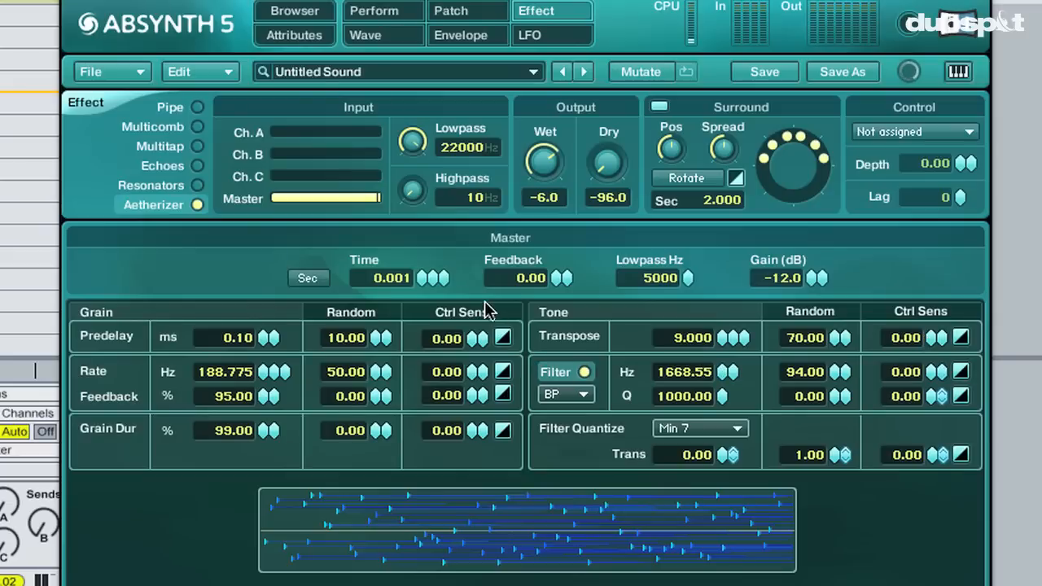
{"action": "mouse_move", "coordinate": [522, 88]}
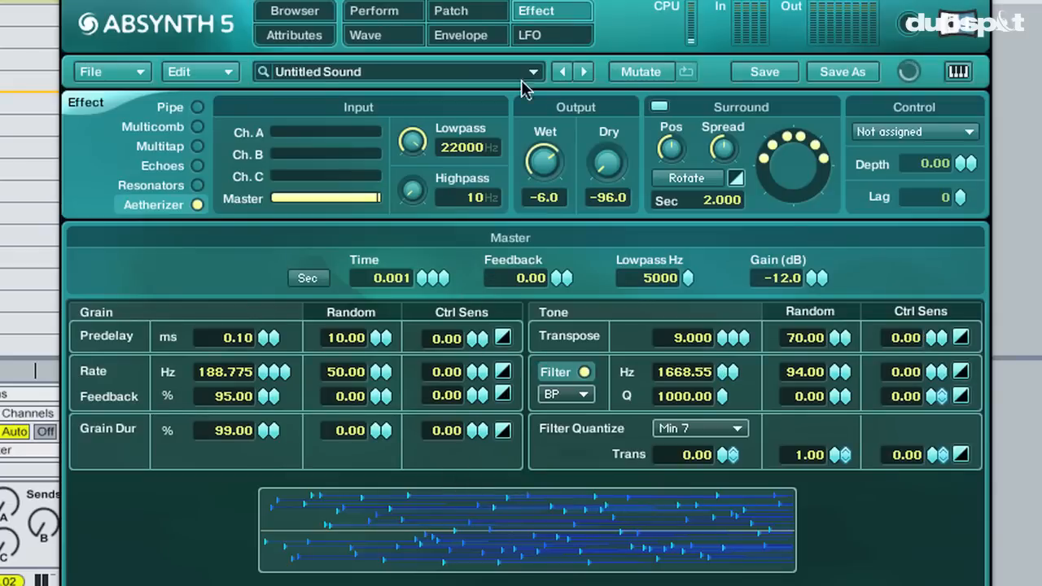
{"action": "mouse_move", "coordinate": [713, 70]}
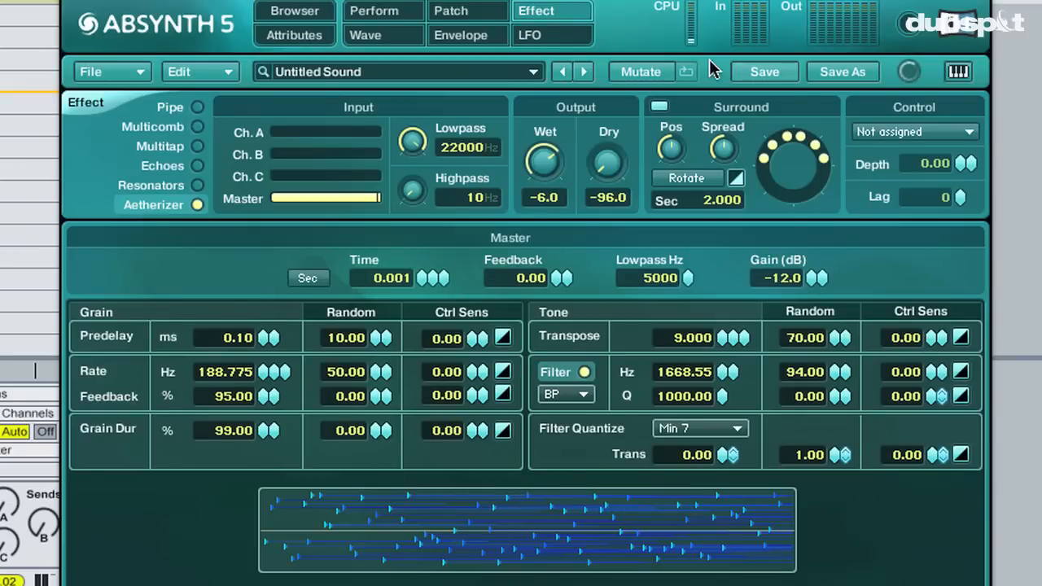
Raise LFO 1's Effect Master Time amount to 31.000 and return to the Aetherizer settings
{"action": "left_click", "coordinate": [553, 34]}
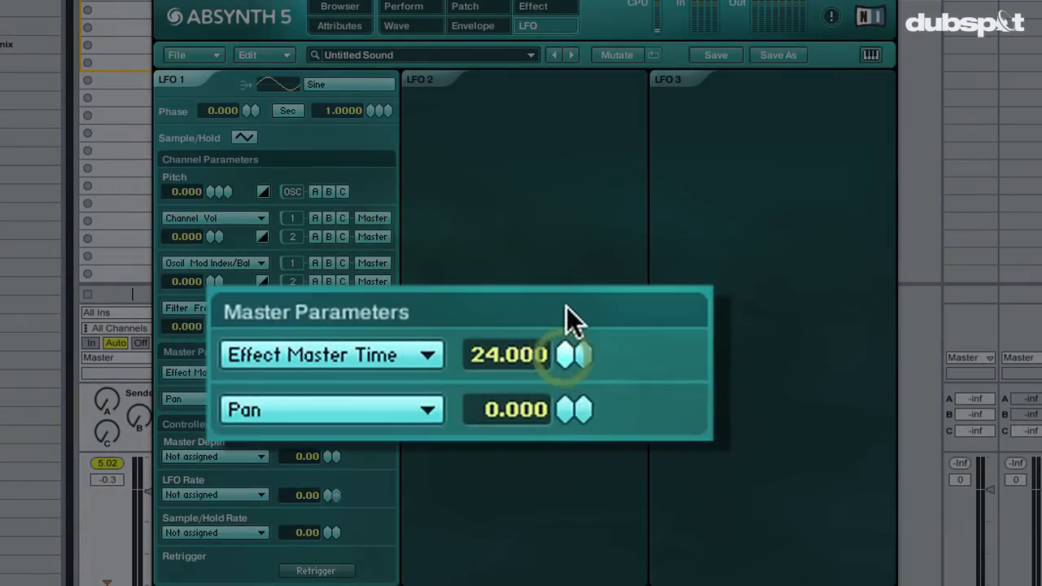
{"action": "left_click_drag", "start_coordinate": [576, 355], "coordinate": [577, 325]}
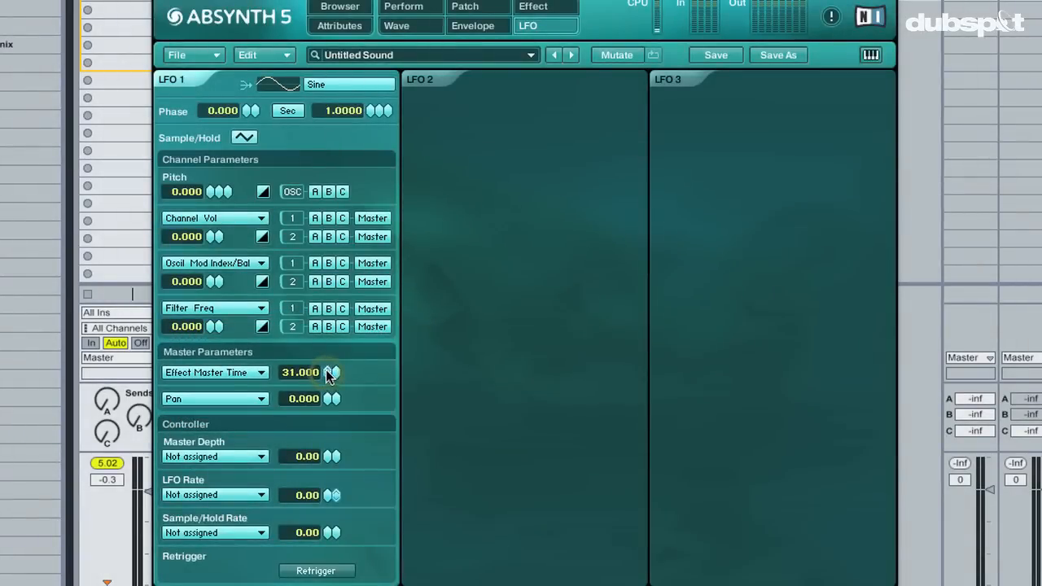
{"action": "mouse_move", "coordinate": [544, 11]}
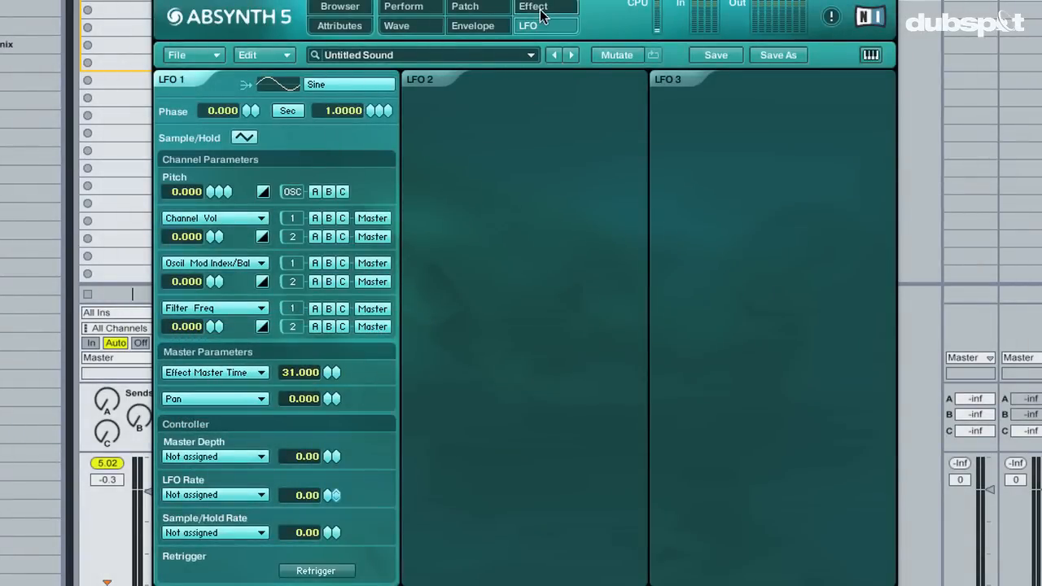
{"action": "left_click", "coordinate": [541, 6]}
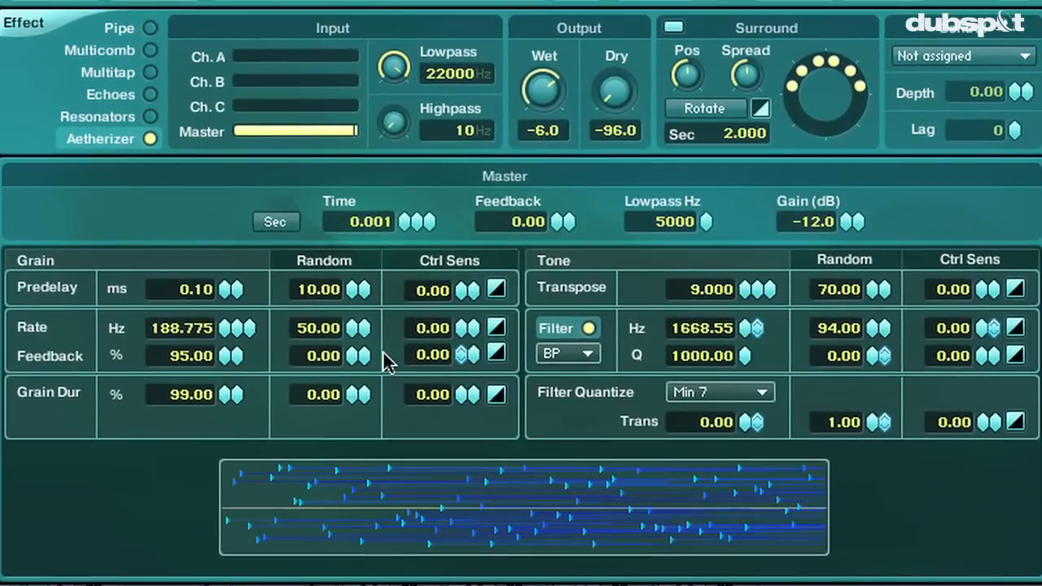
{"action": "mouse_move", "coordinate": [123, 337]}
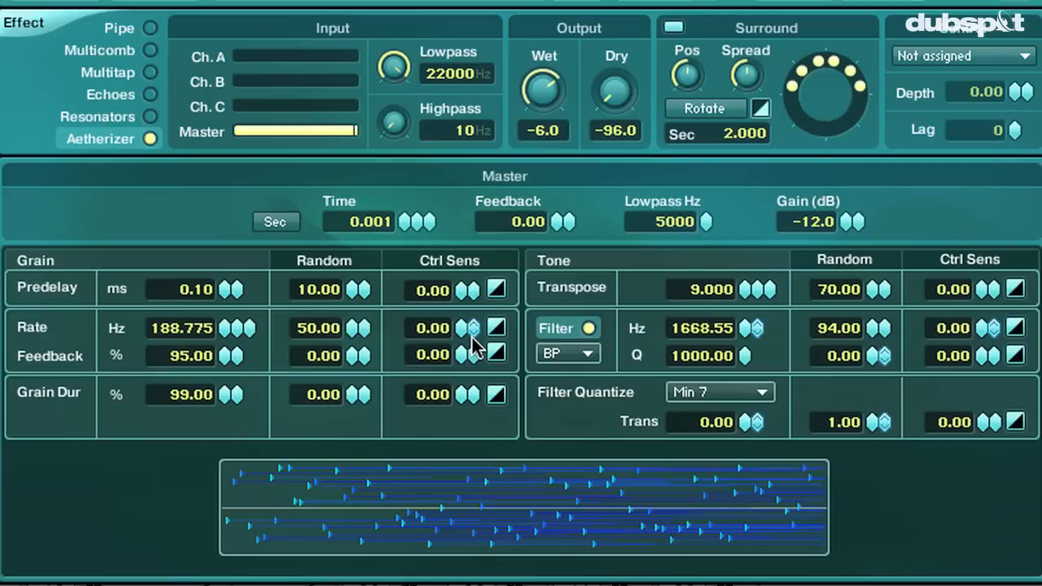
{"action": "mouse_move", "coordinate": [466, 337]}
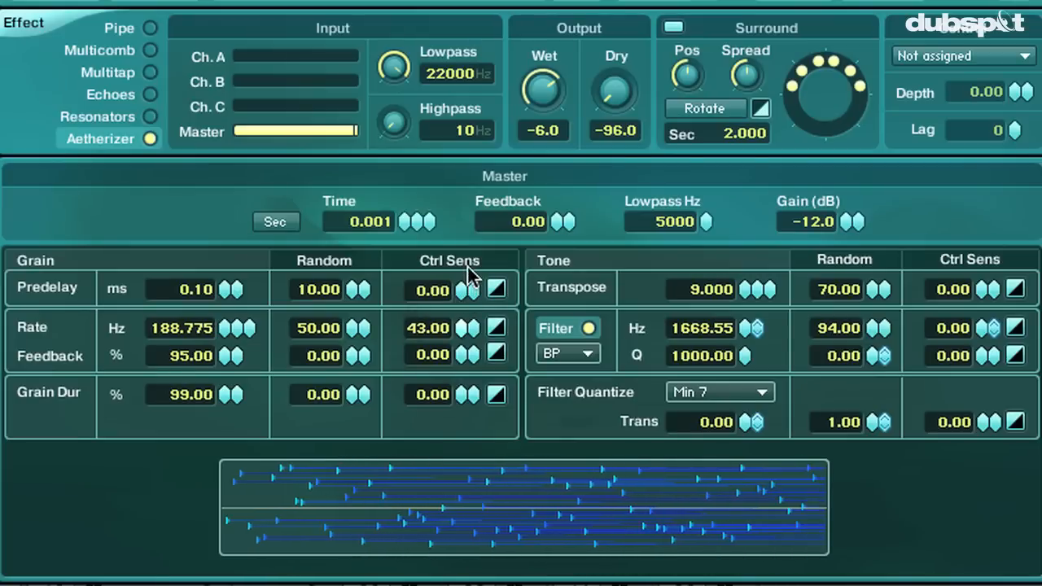
Set the grain rate Ctrl Sens to 25.00 so the LFO reaches the grain rate
{"action": "left_click_drag", "start_coordinate": [430, 329], "coordinate": [430, 342]}
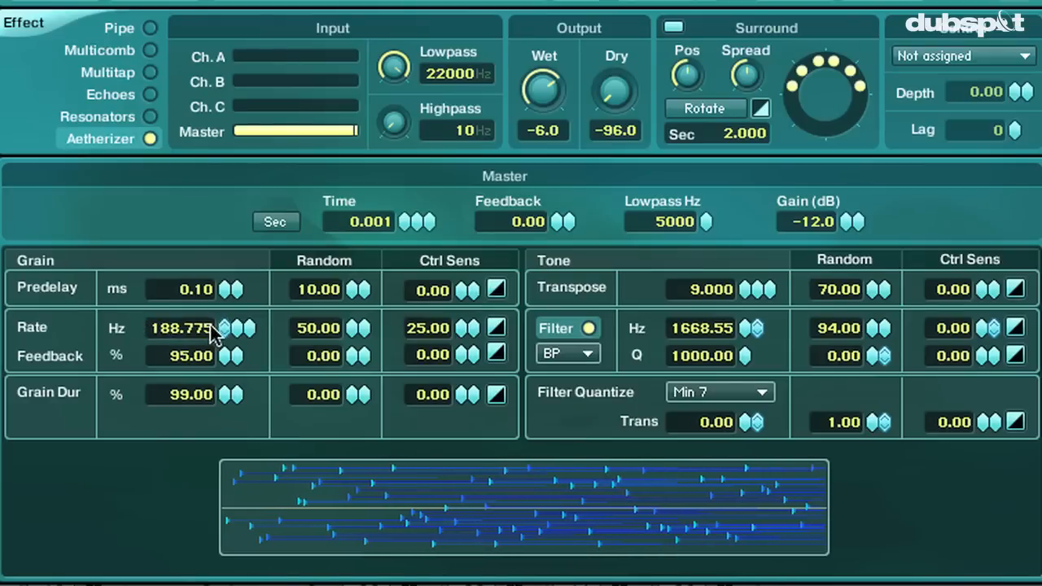
{"action": "mouse_move", "coordinate": [237, 368]}
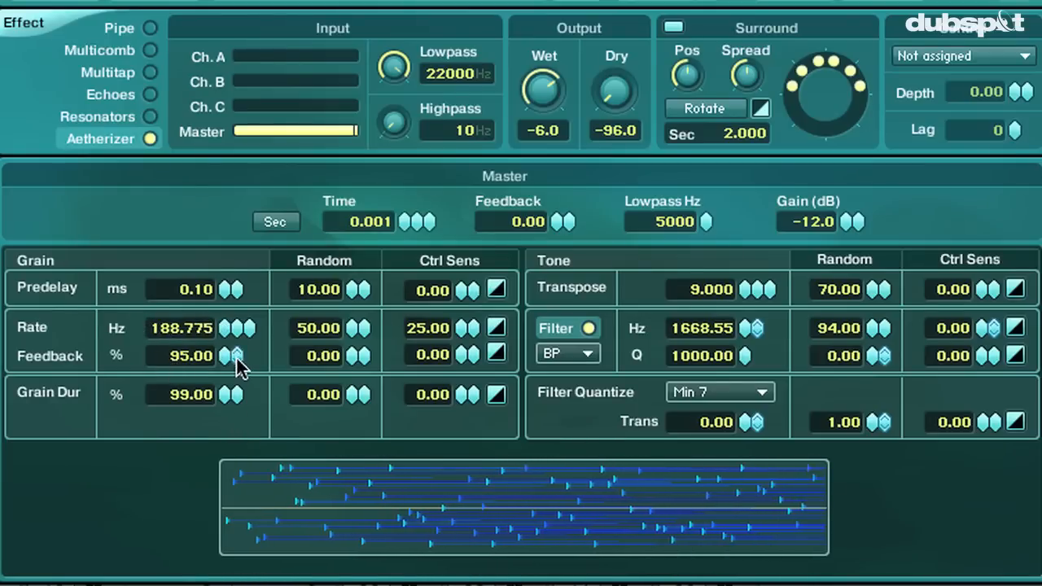
{"action": "mouse_move", "coordinate": [322, 505]}
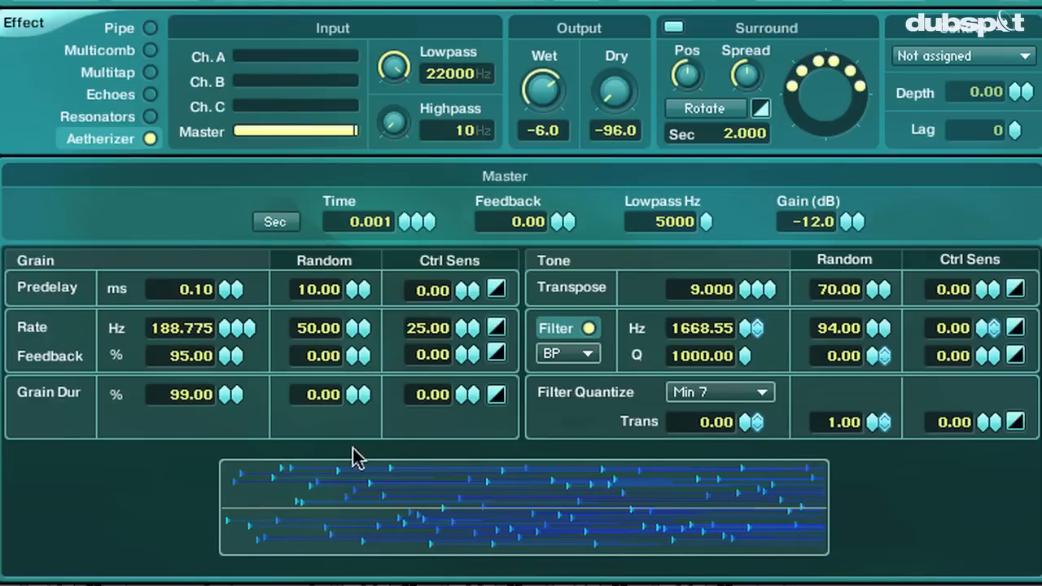
{"action": "mouse_move", "coordinate": [812, 487]}
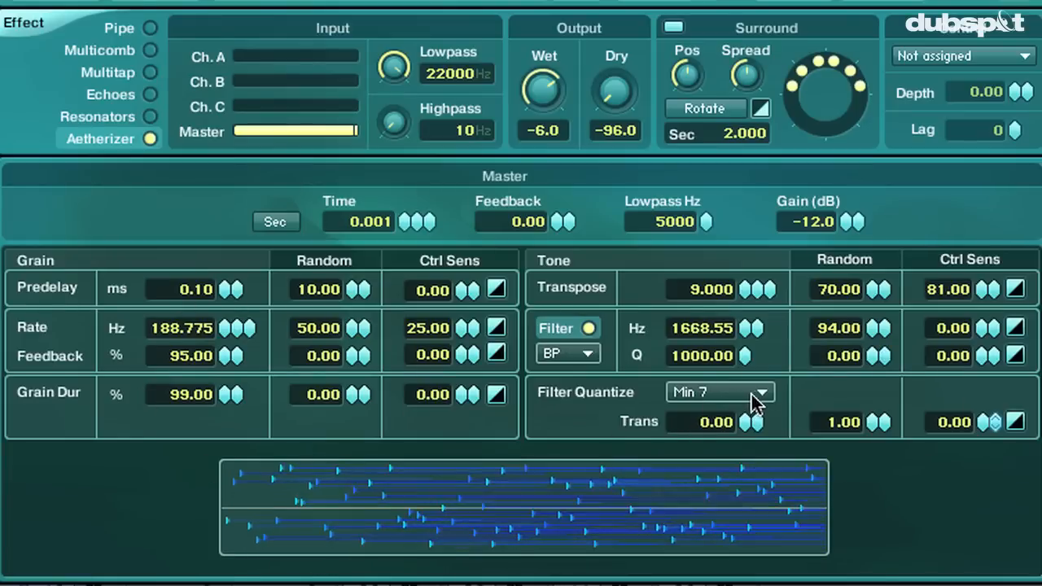
Switch the filter quantize scale from Min 7 to Maj 7
{"action": "left_click", "coordinate": [720, 392]}
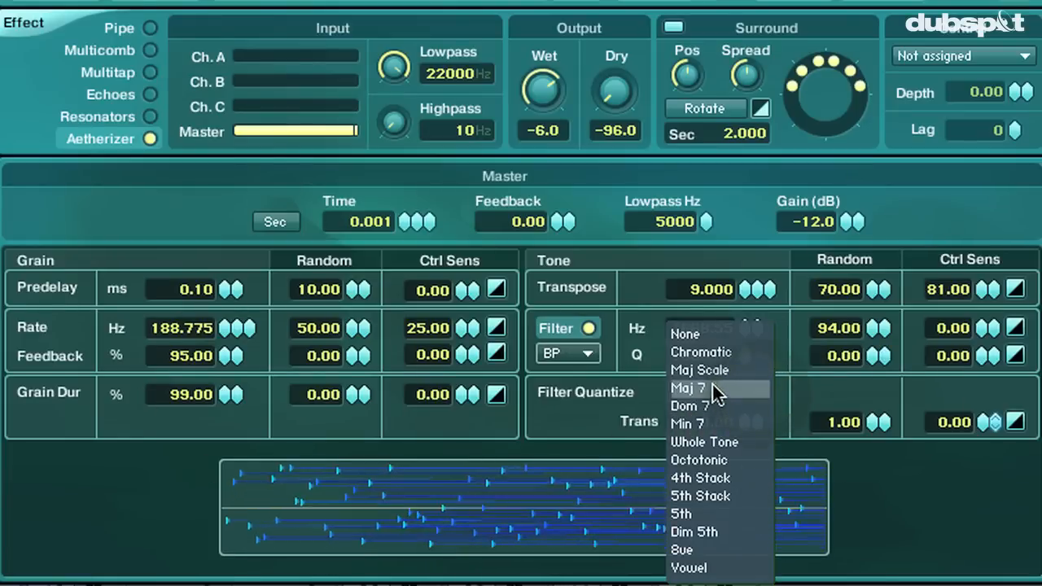
{"action": "left_click", "coordinate": [690, 388]}
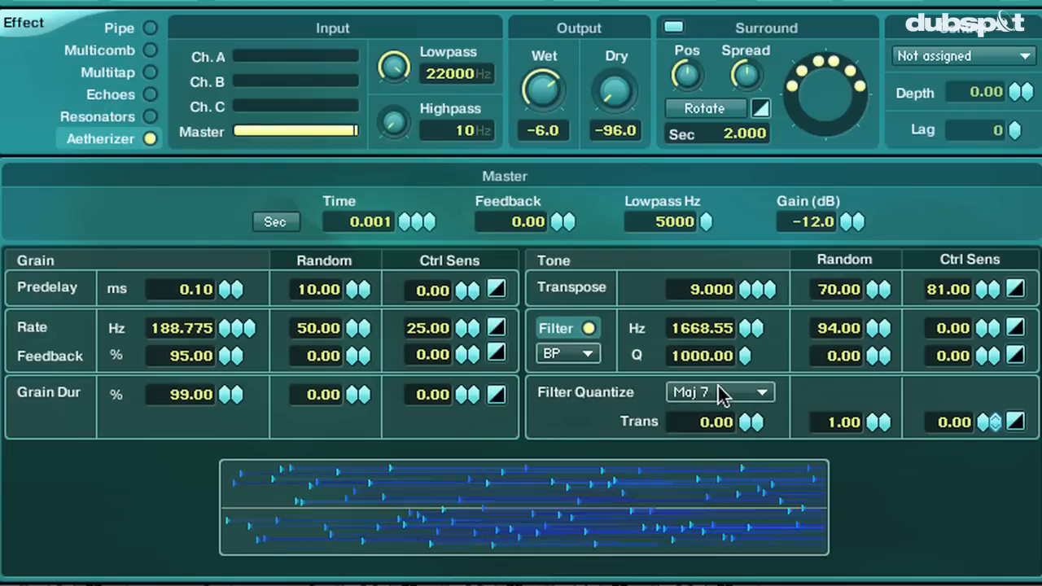
{"action": "mouse_move", "coordinate": [766, 415]}
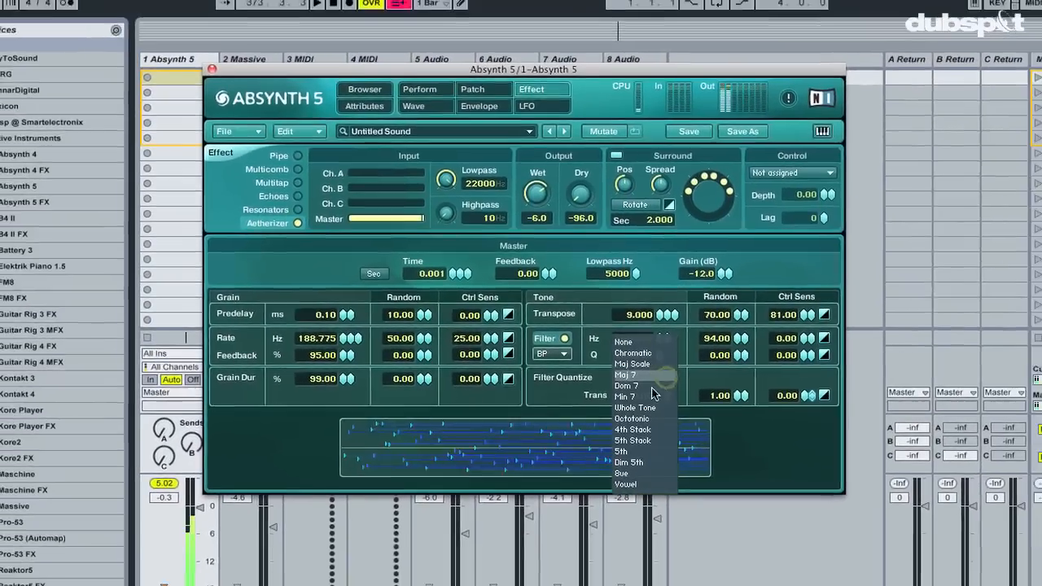
Return the filter quantize scale to Min 7 and browse the scale choices again
{"action": "left_click", "coordinate": [625, 396]}
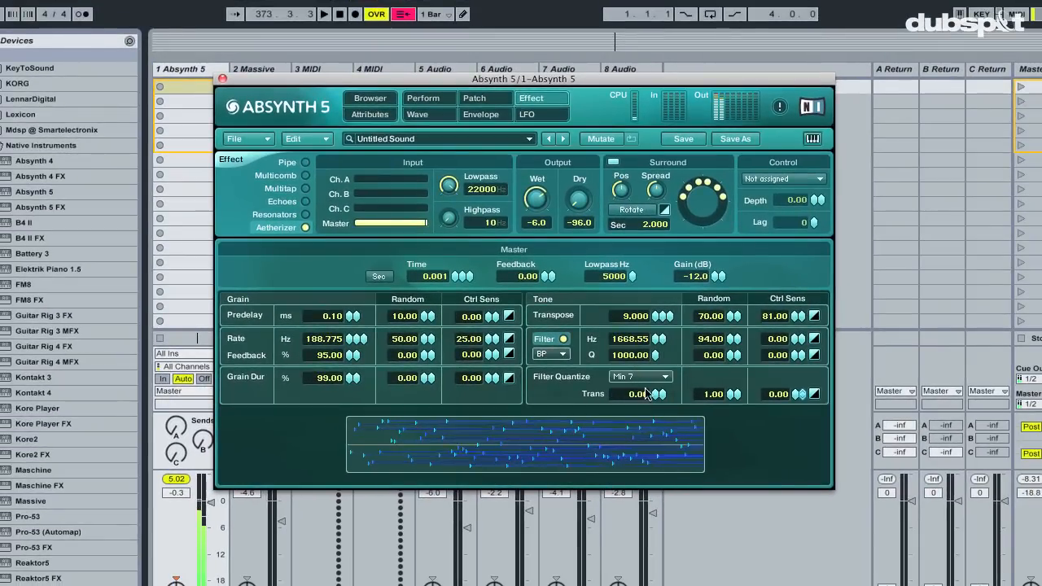
{"action": "left_click", "coordinate": [639, 376]}
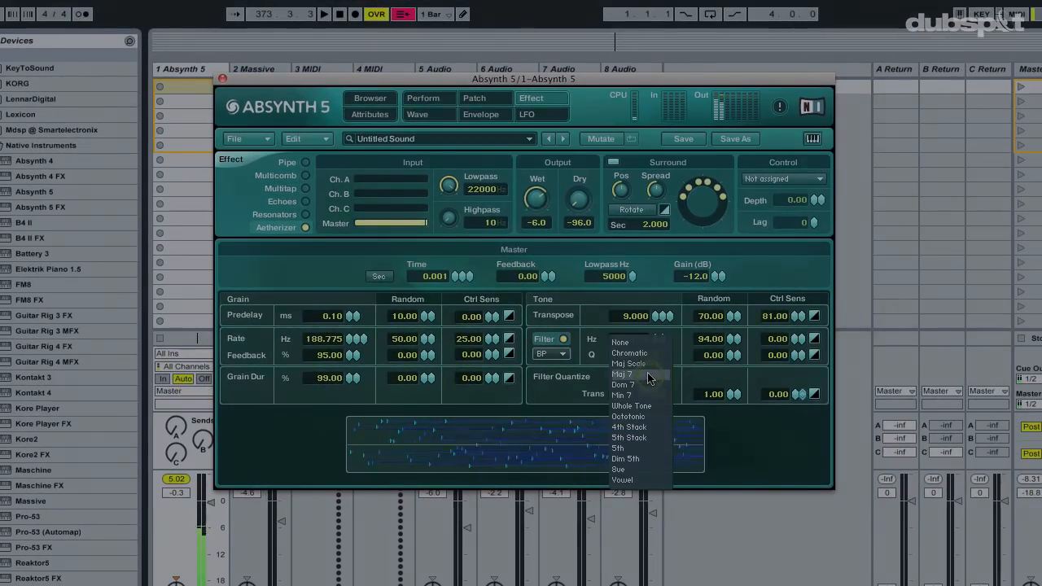